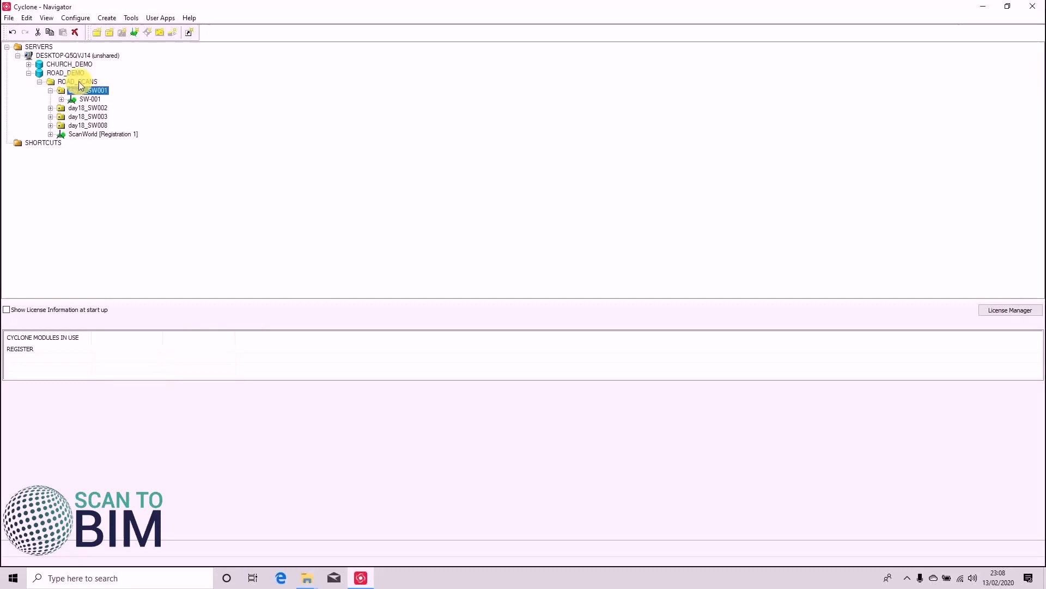
# - Open the day18_SW001 ScanWorld from ROAD_SCANS in a ModelSpace view
pyautogui.doubleClick(89, 89)
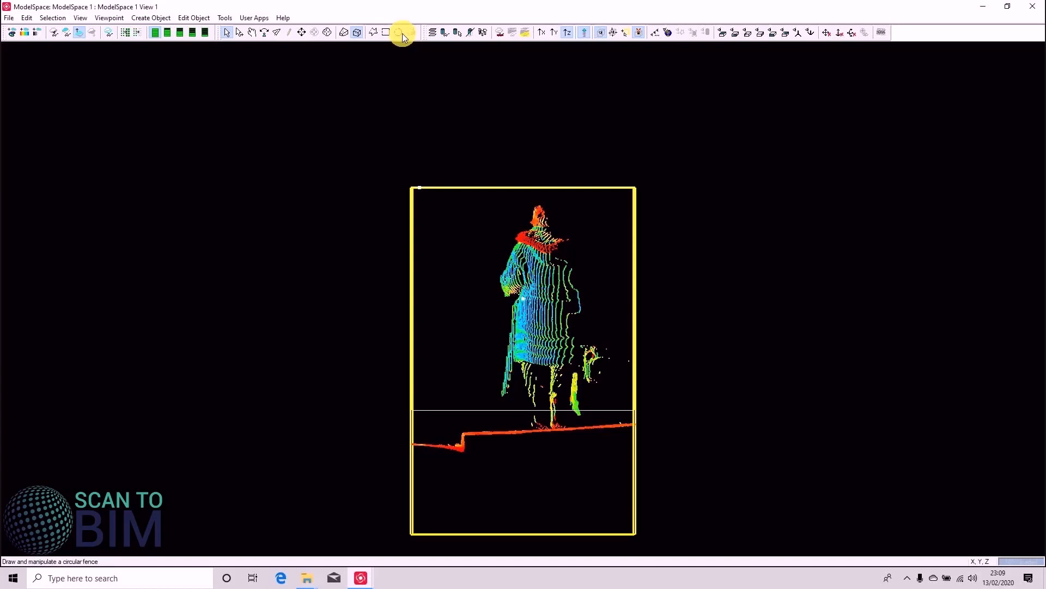
pyautogui.moveTo(402, 31)
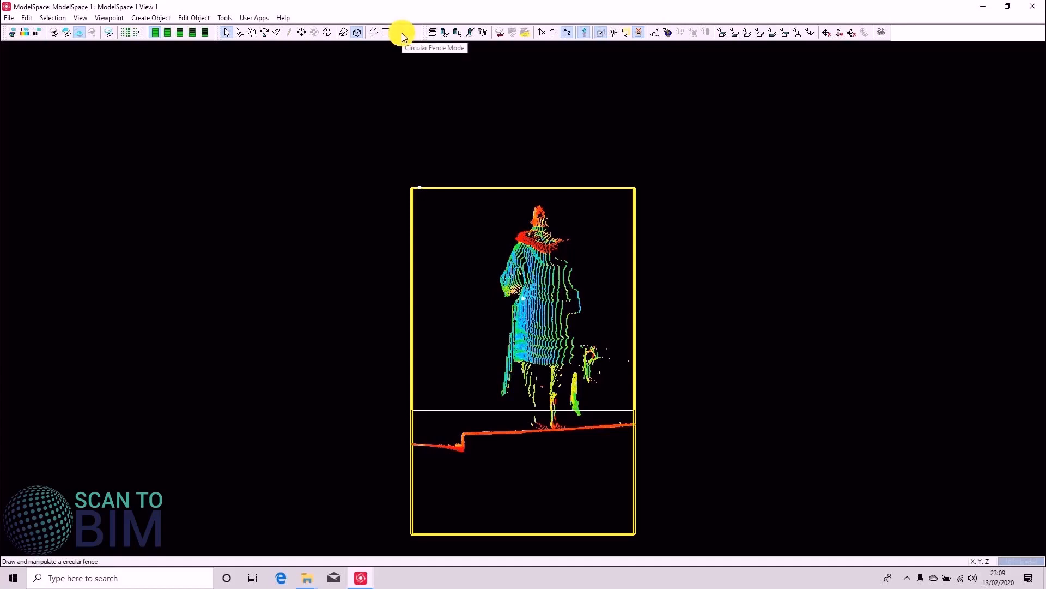
pyautogui.moveTo(371, 32)
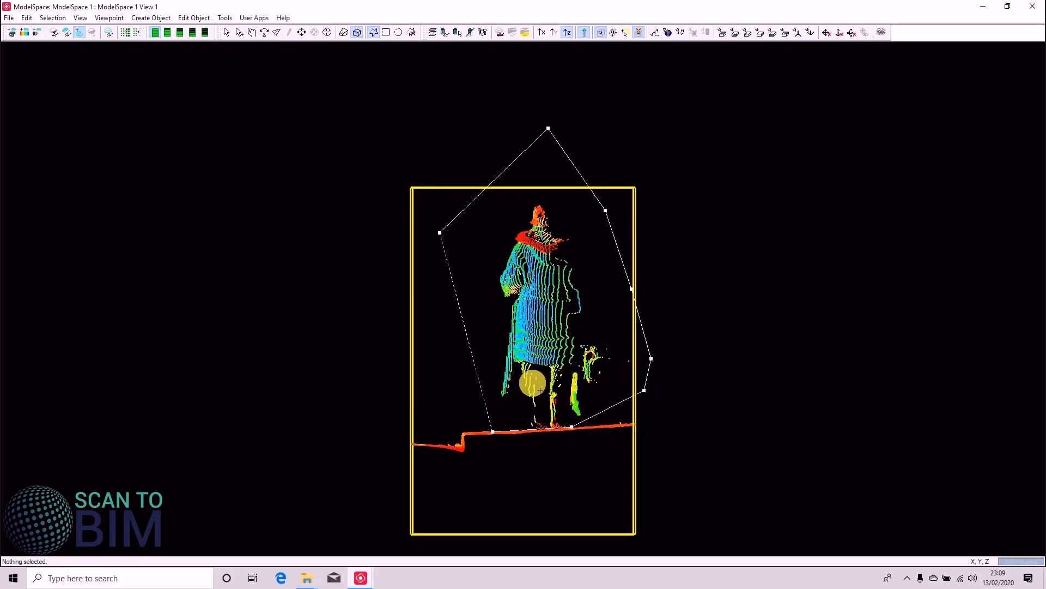
# - Sub-select the pedestrian's points inside the fence via Point Cloud Sub-Selection > Add Inside Fence
pyautogui.rightClick(534, 389)
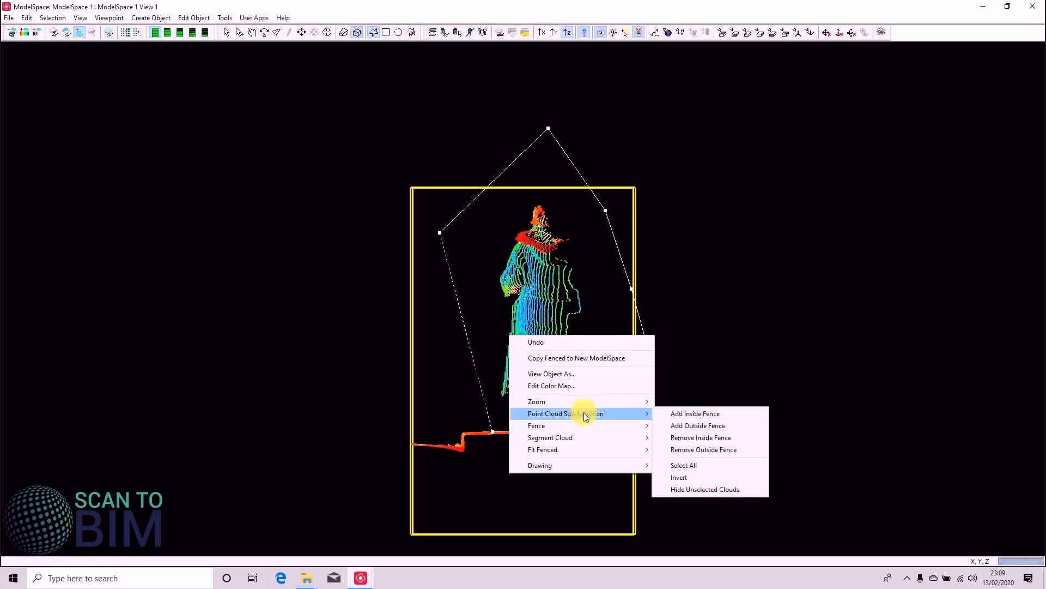
pyautogui.click(694, 413)
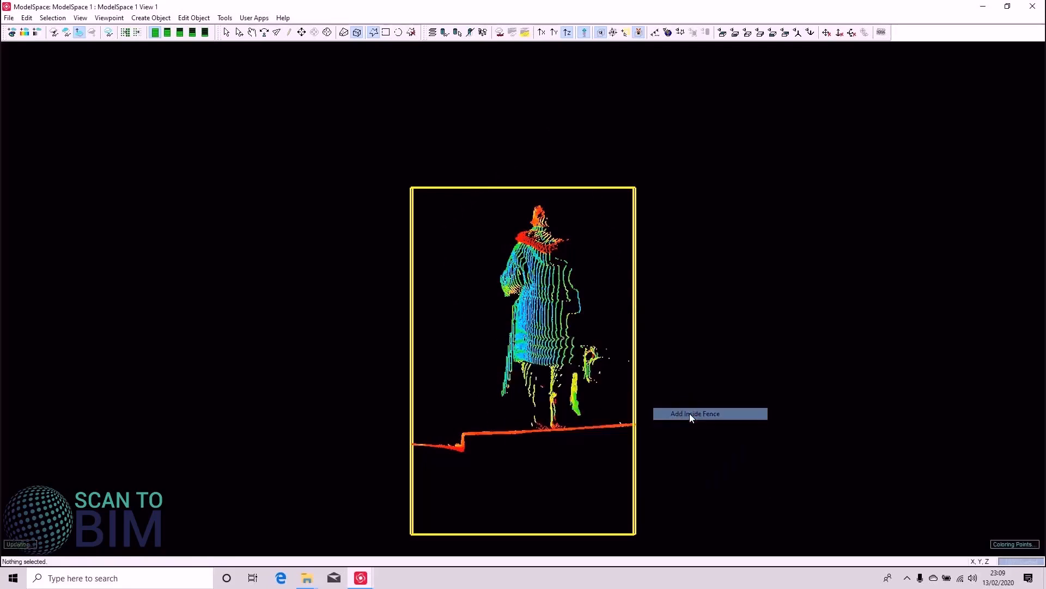
pyautogui.click(694, 413)
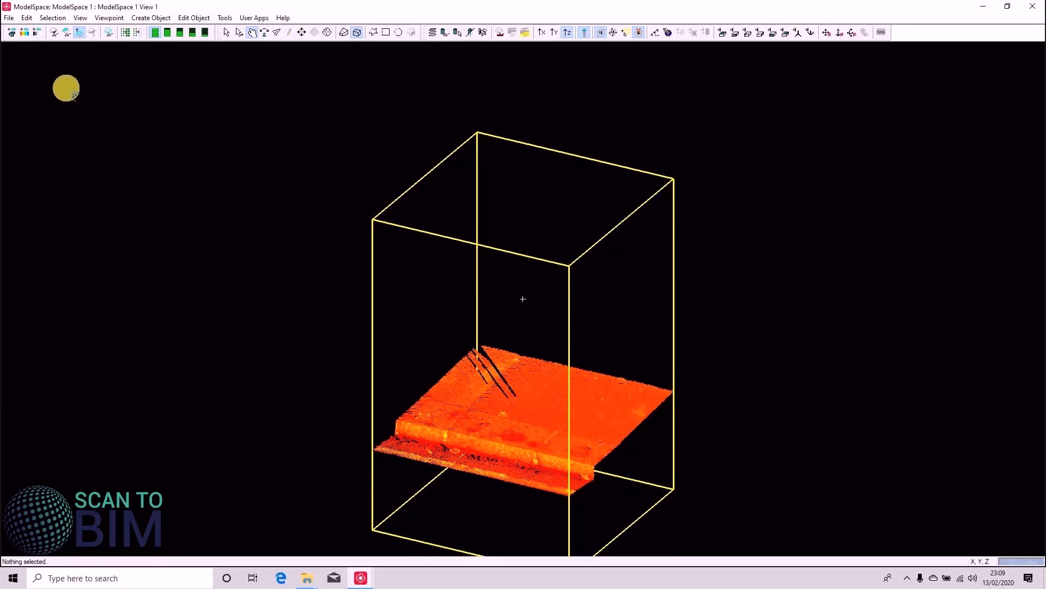
pyautogui.click(26, 17)
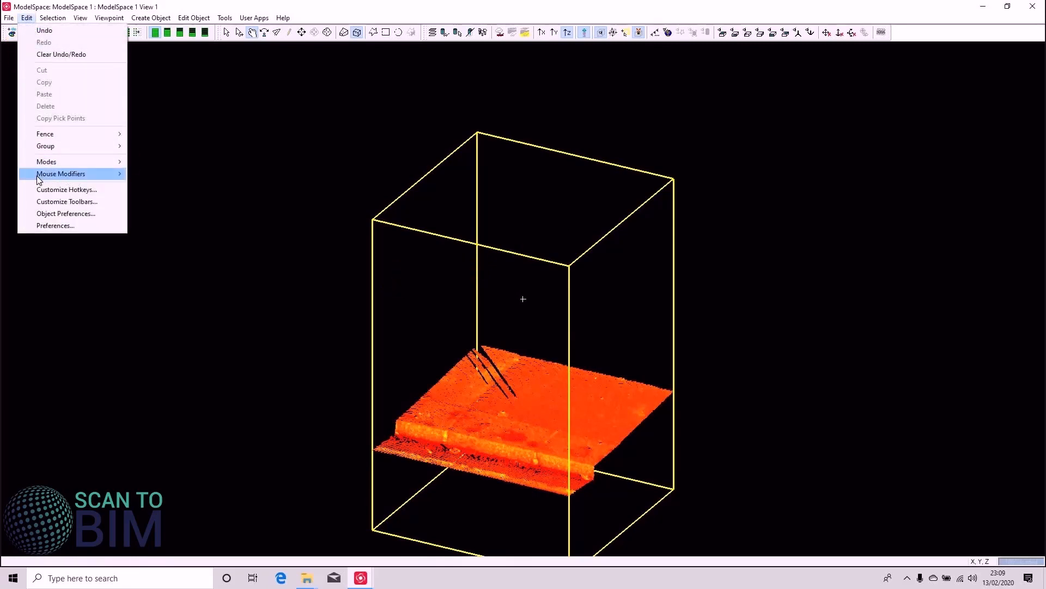
pyautogui.click(67, 189)
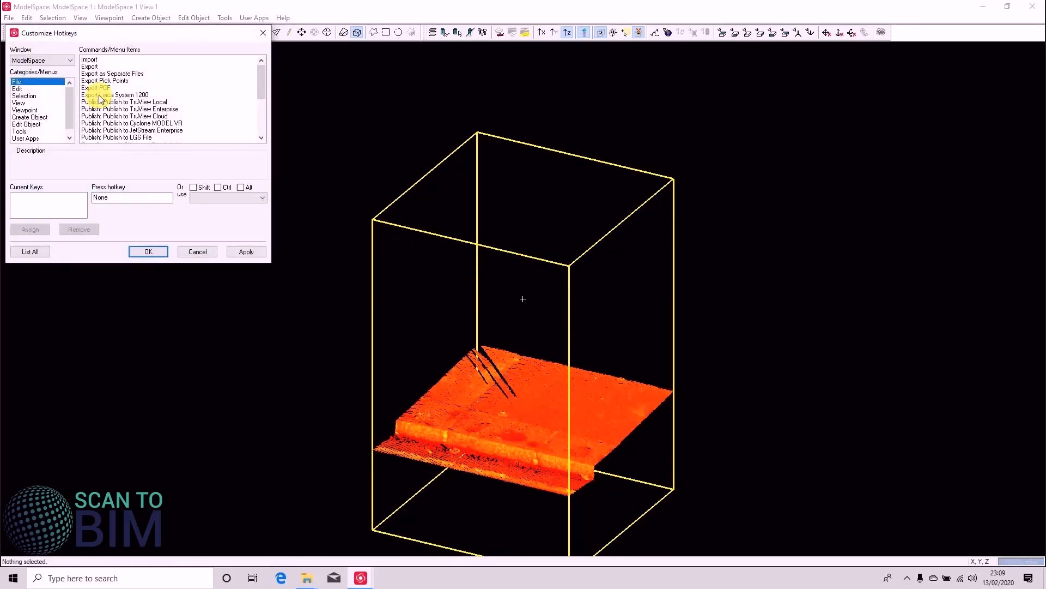
pyautogui.click(24, 96)
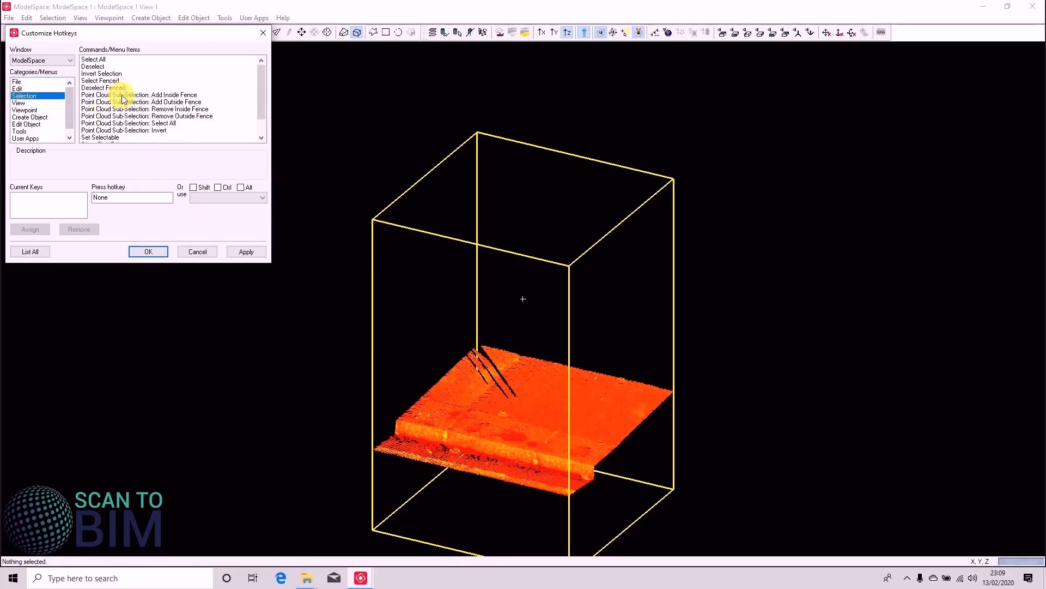
pyautogui.click(138, 95)
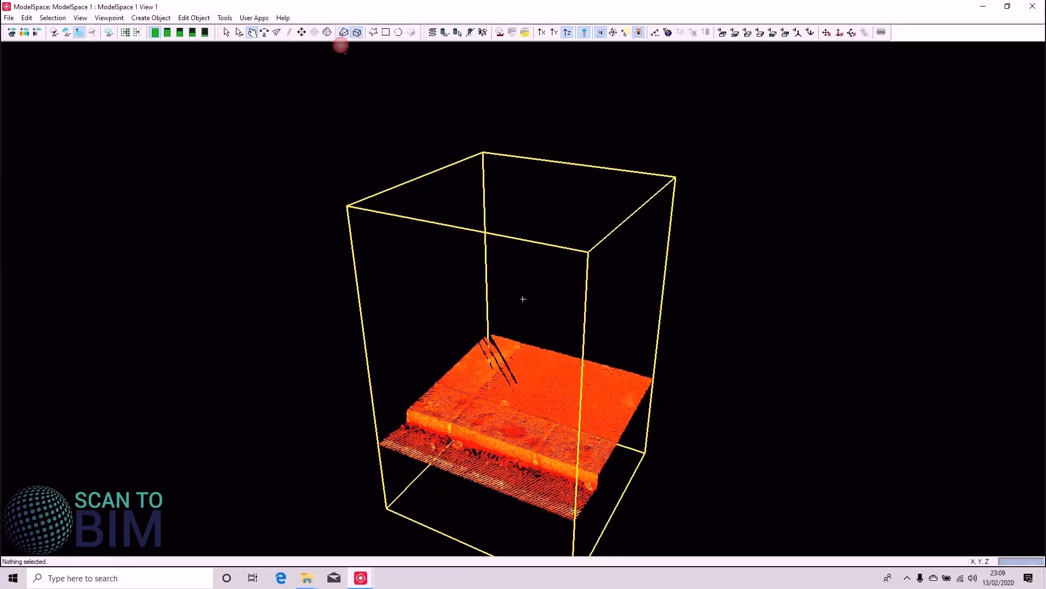
# - Clear the limit box so the full street point cloud beyond the boxed patch is shown
pyautogui.click(341, 32)
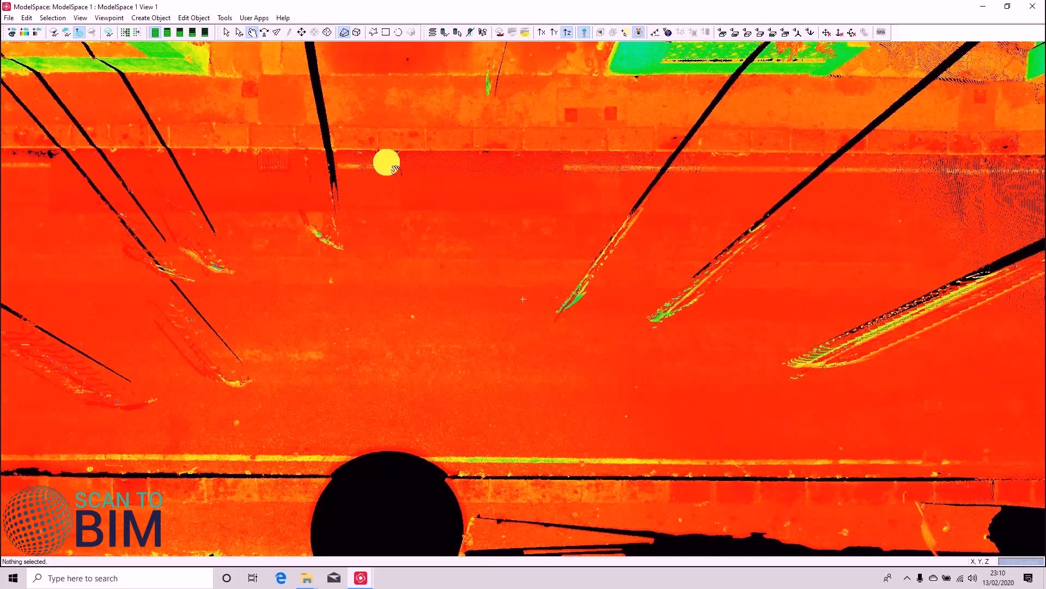
pyautogui.moveTo(267, 87)
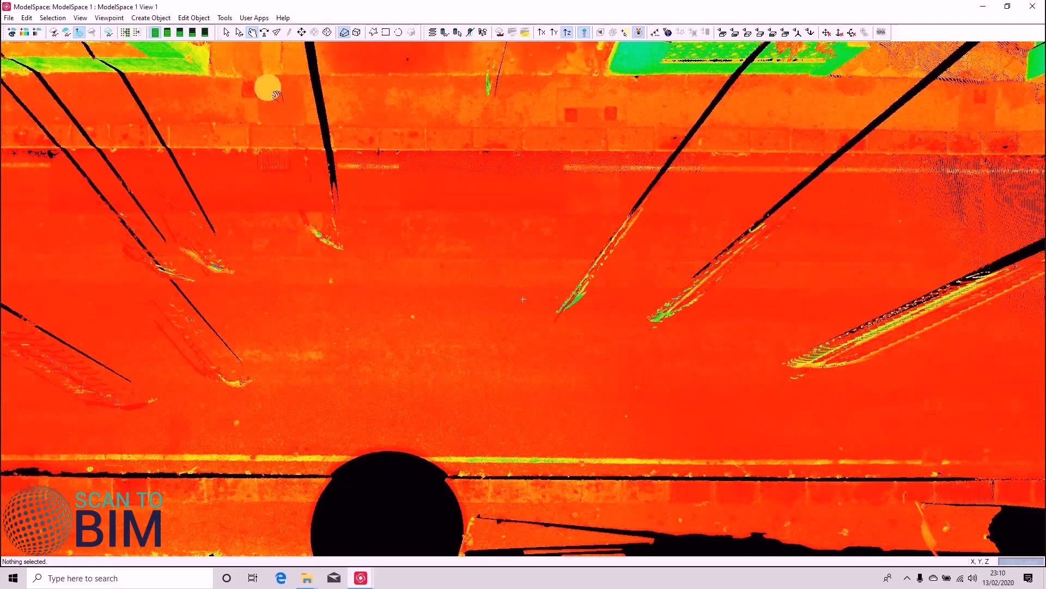
pyautogui.moveTo(368, 241)
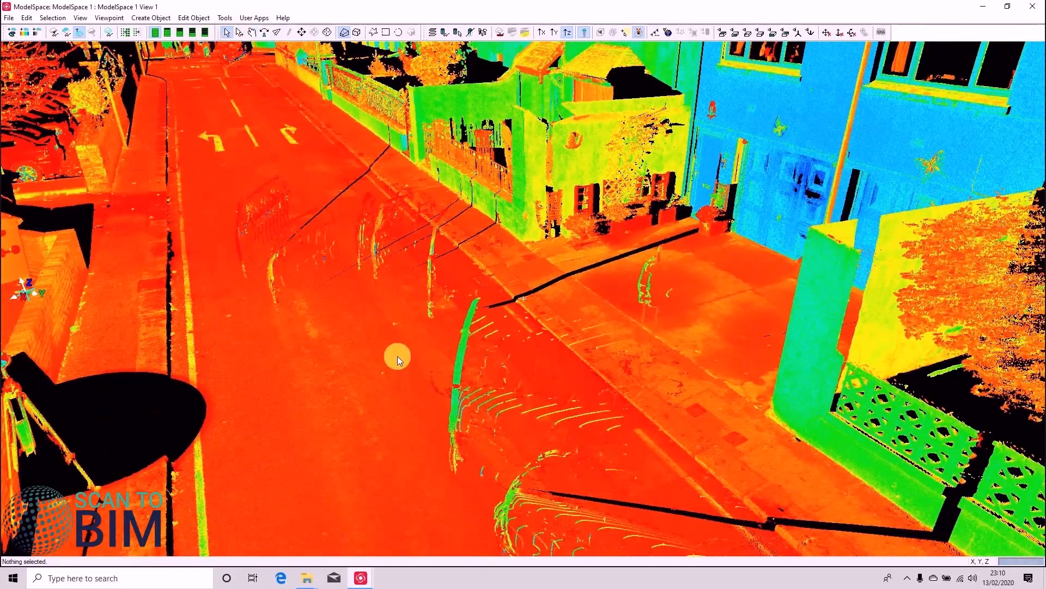
# - Region-grow a smooth hardtop surface from the road to split it from buildings and trees
pyautogui.click(151, 17)
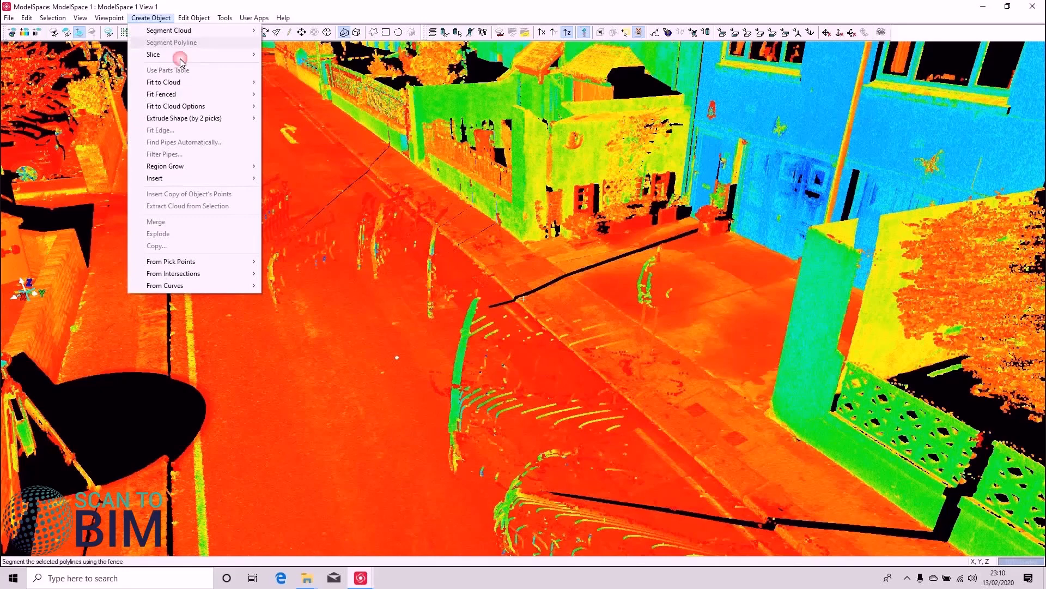
pyautogui.click(153, 55)
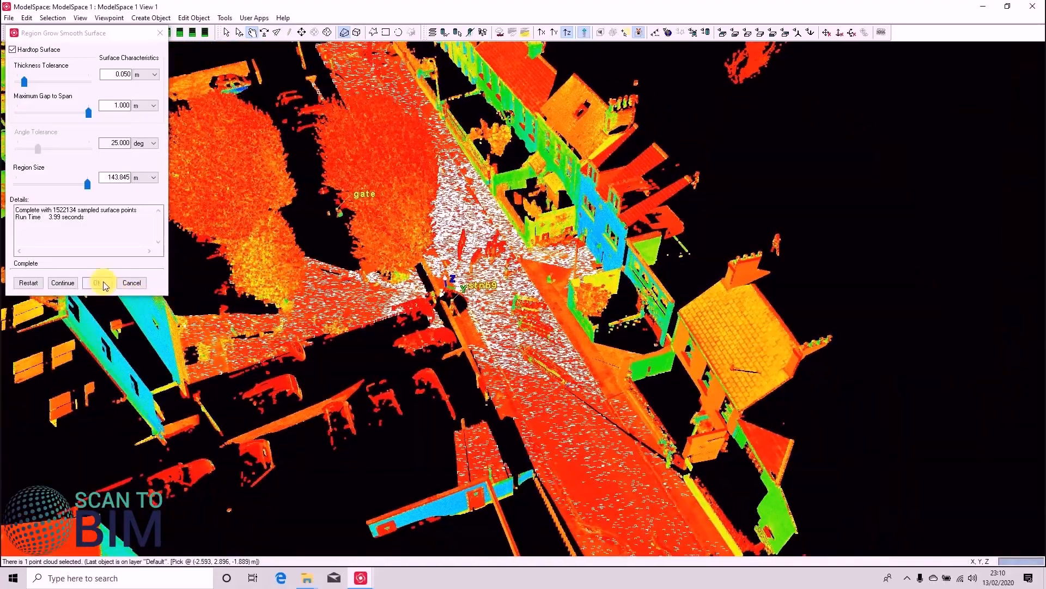
pyautogui.click(98, 283)
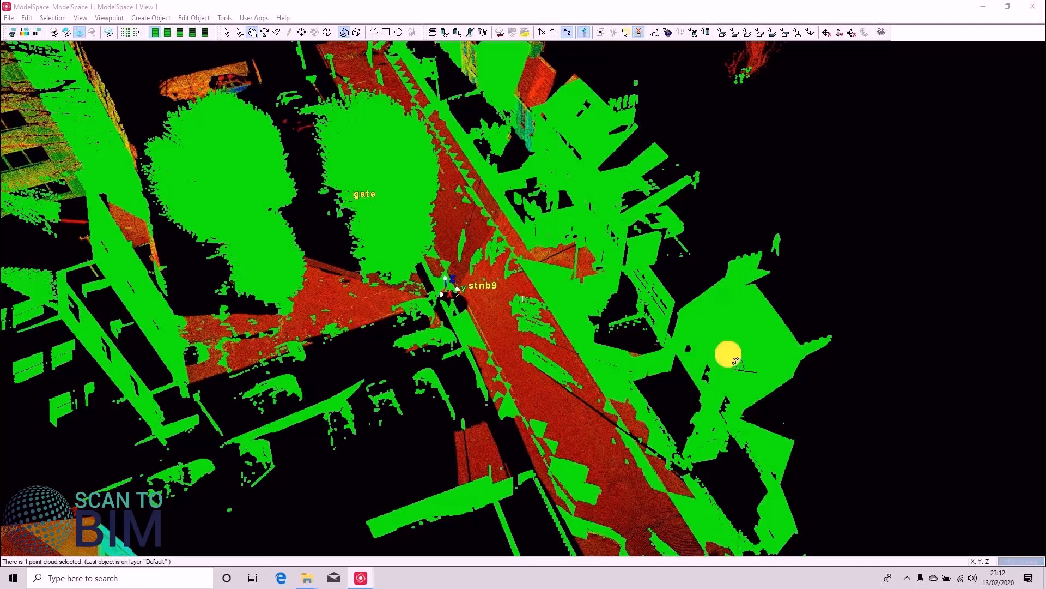
pyautogui.moveTo(720, 252)
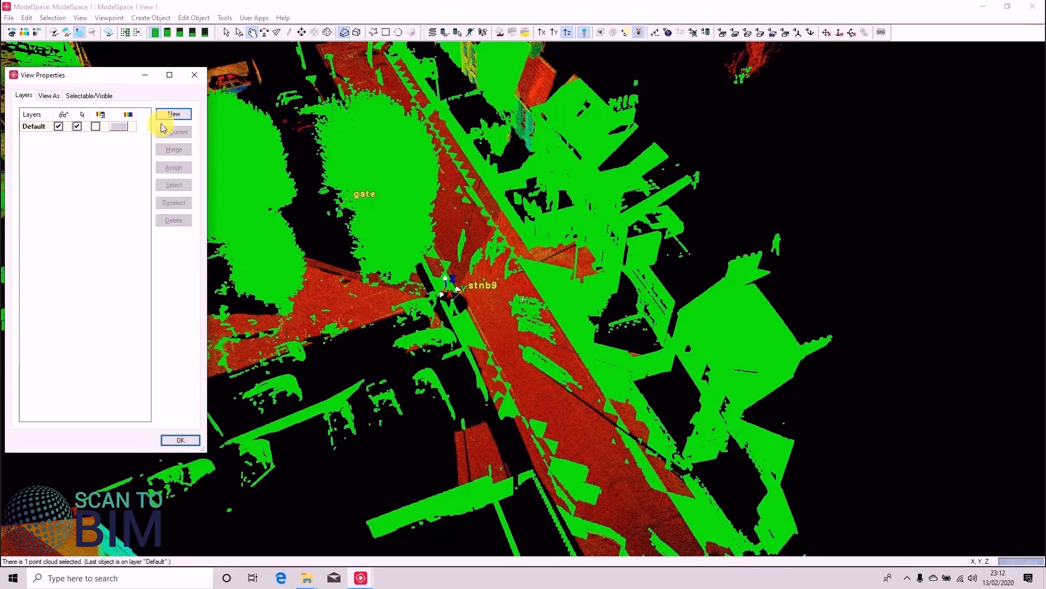
# - Create a 'noise' layer, assign the non-road points to it and hide it
pyautogui.click(173, 114)
pyautogui.write('noise')
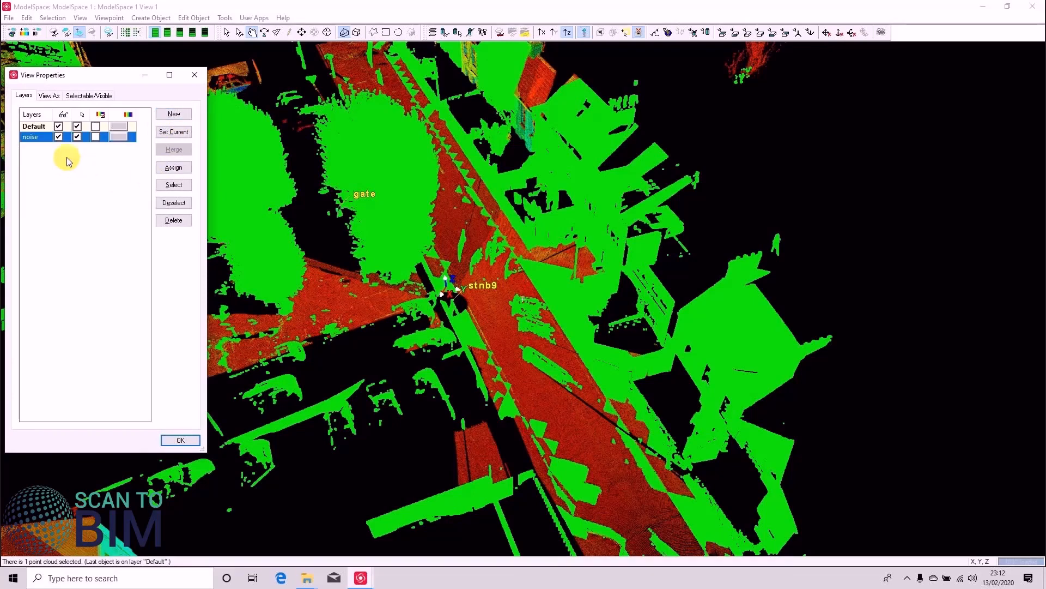
pyautogui.click(59, 136)
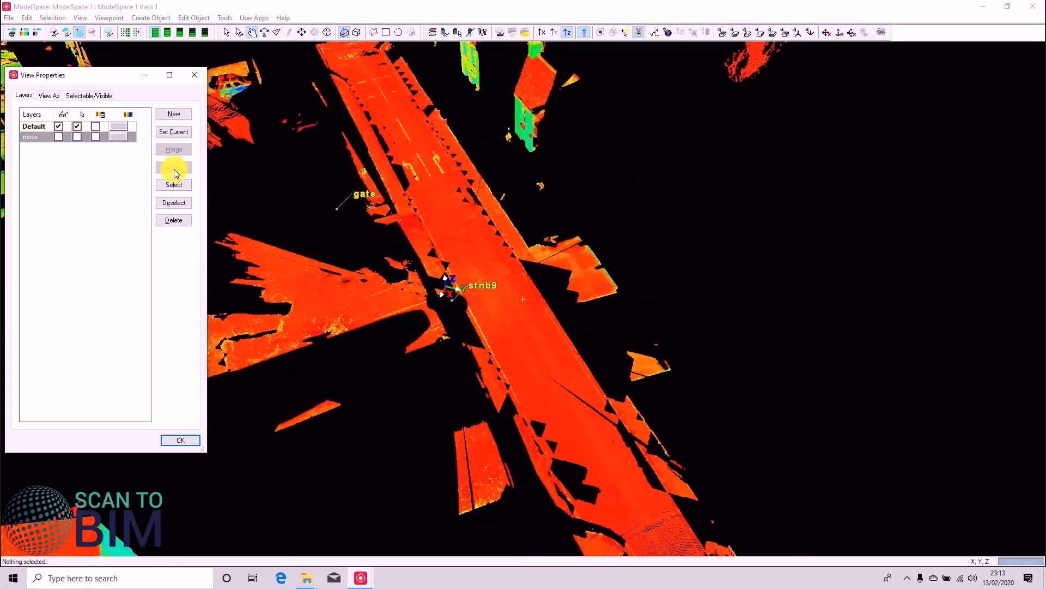
pyautogui.click(34, 127)
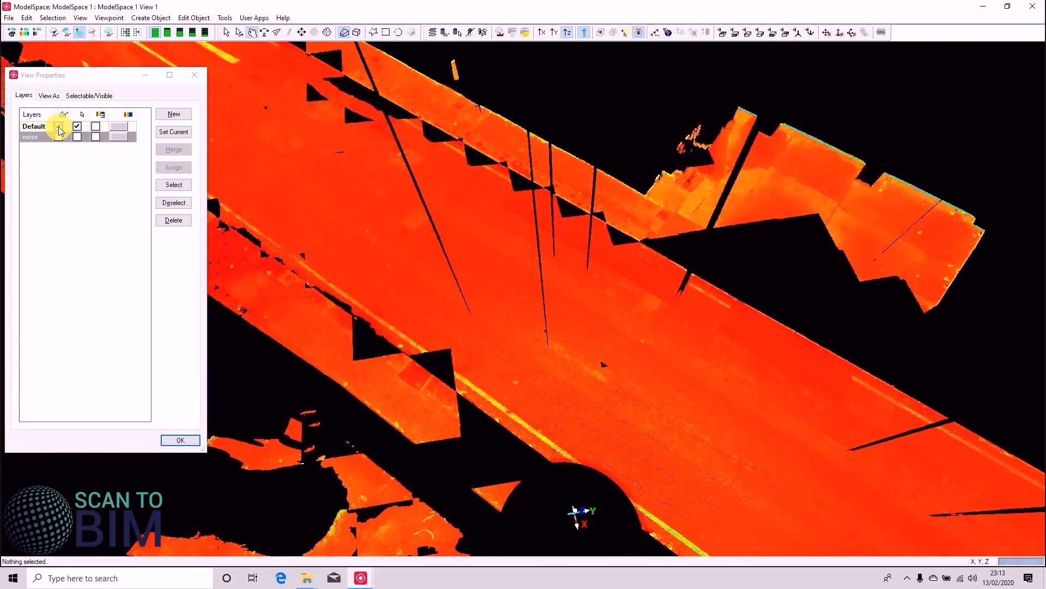
# - Hide the Default layer to inspect the noise alone, then show Default again
pyautogui.click(31, 137)
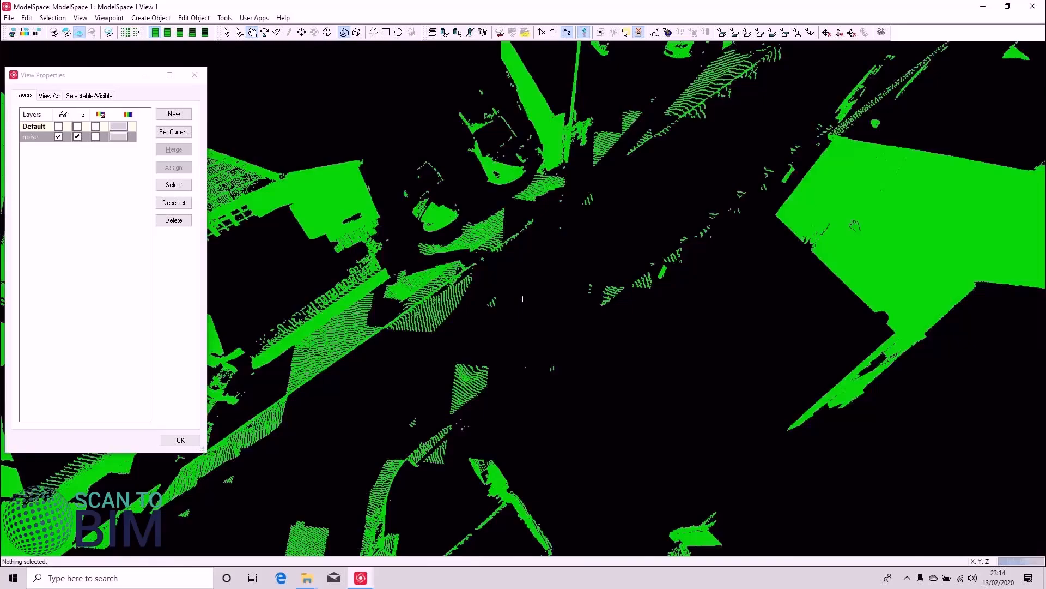
pyautogui.rightClick(694, 343)
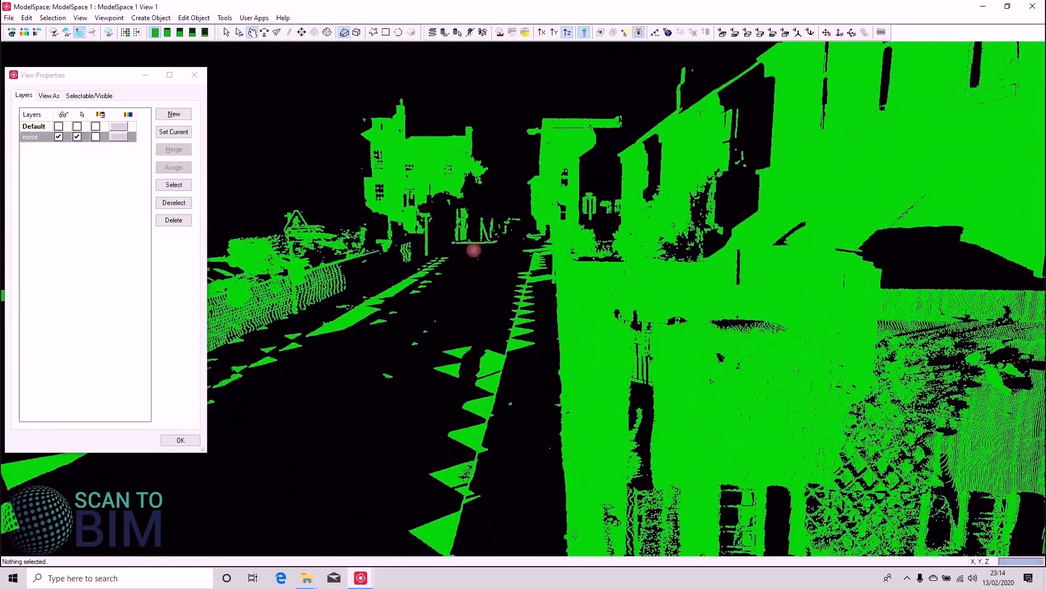
pyautogui.click(58, 127)
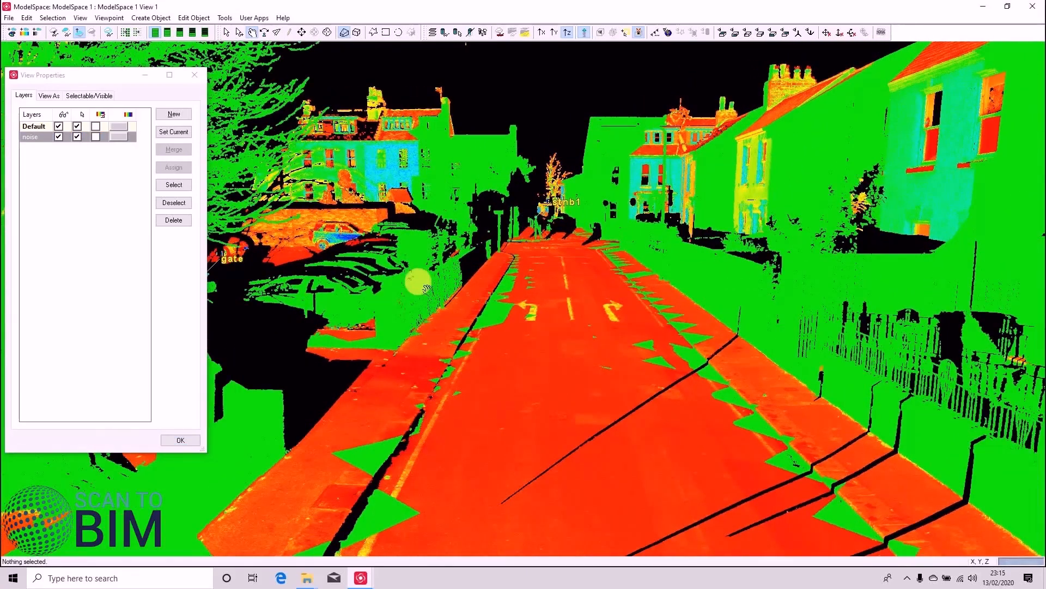
pyautogui.moveTo(237, 37)
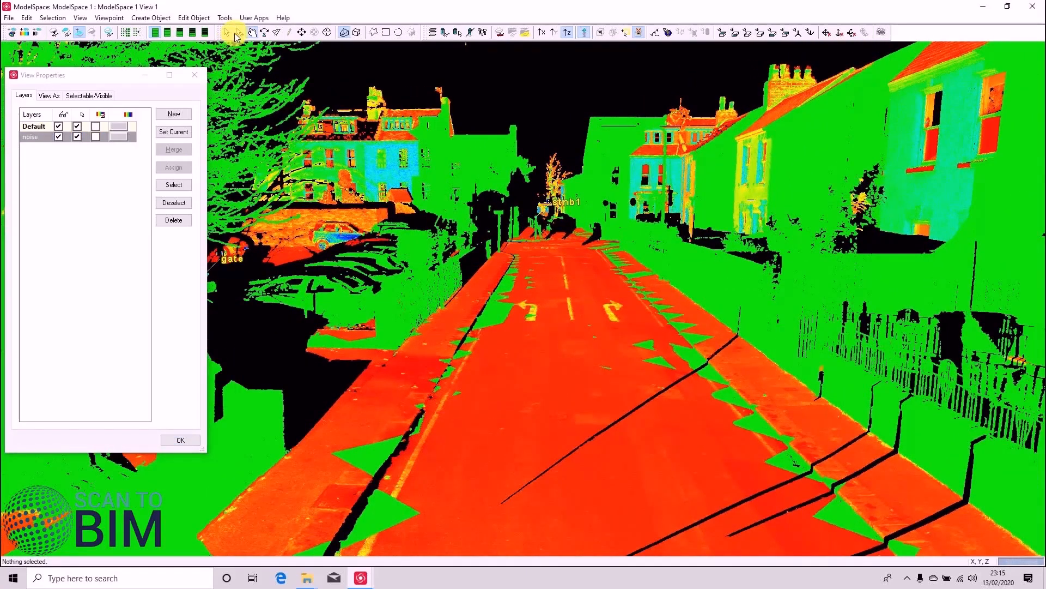
# - Merge the road and noise point clouds into a single cloud
pyautogui.click(494, 341)
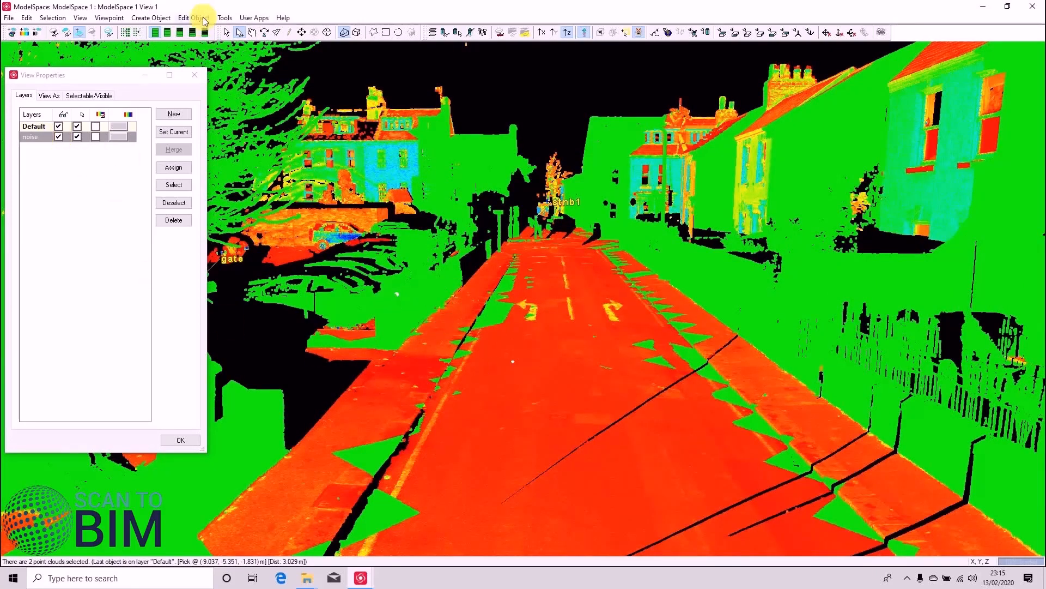
pyautogui.click(150, 18)
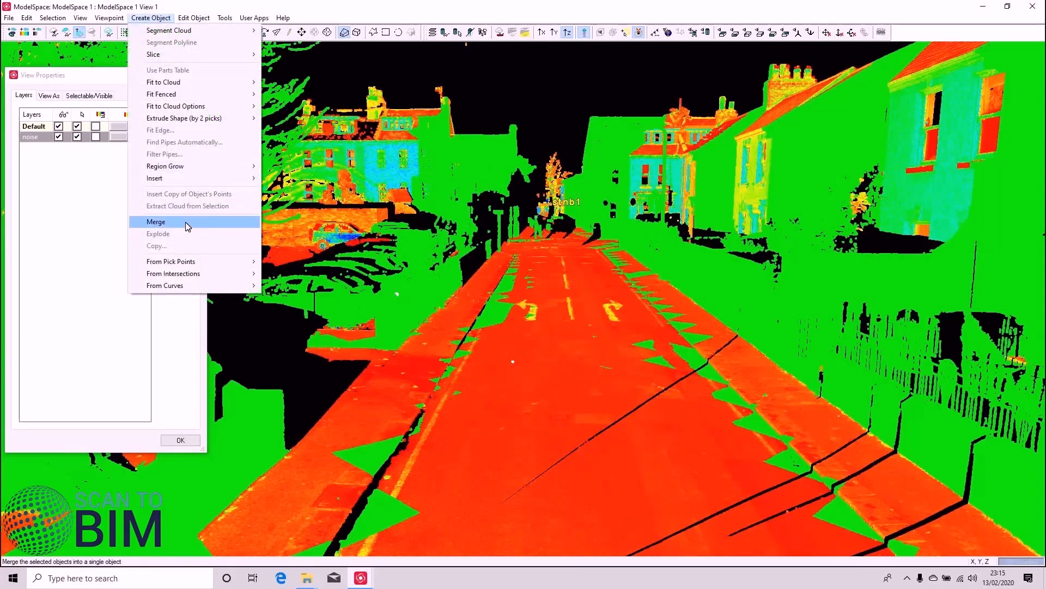
pyautogui.click(156, 221)
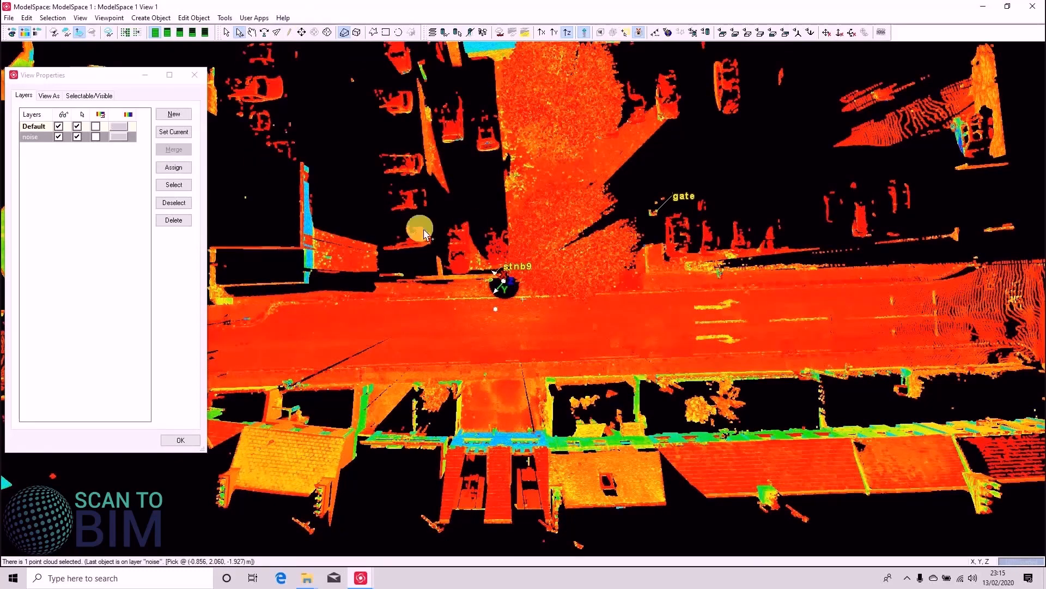
pyautogui.click(225, 18)
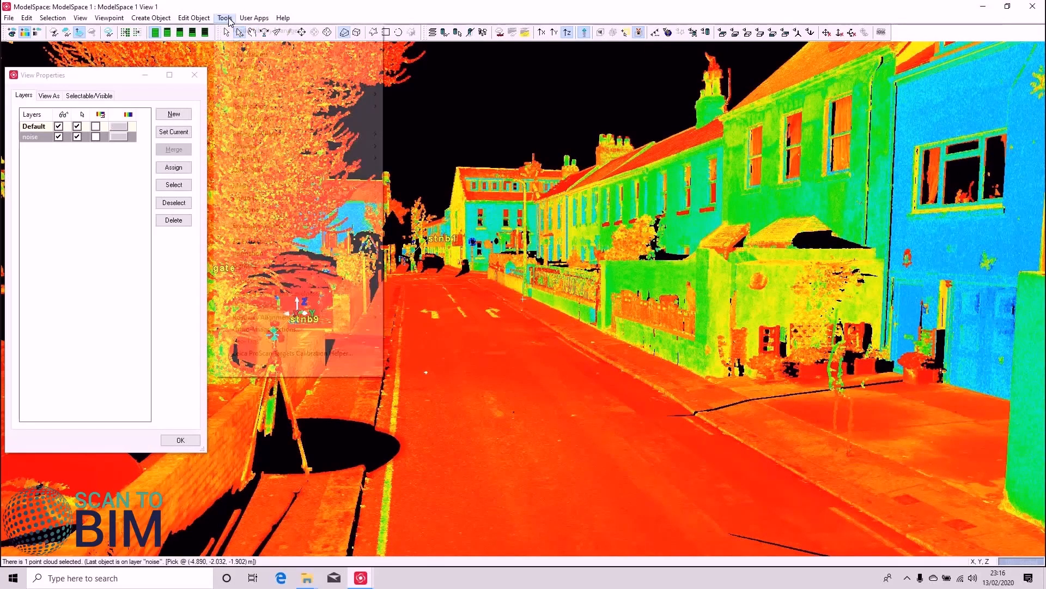
# - Set the merged cloud as the ScanWorld's default cloud via Tools > Scanner
pyautogui.click(225, 18)
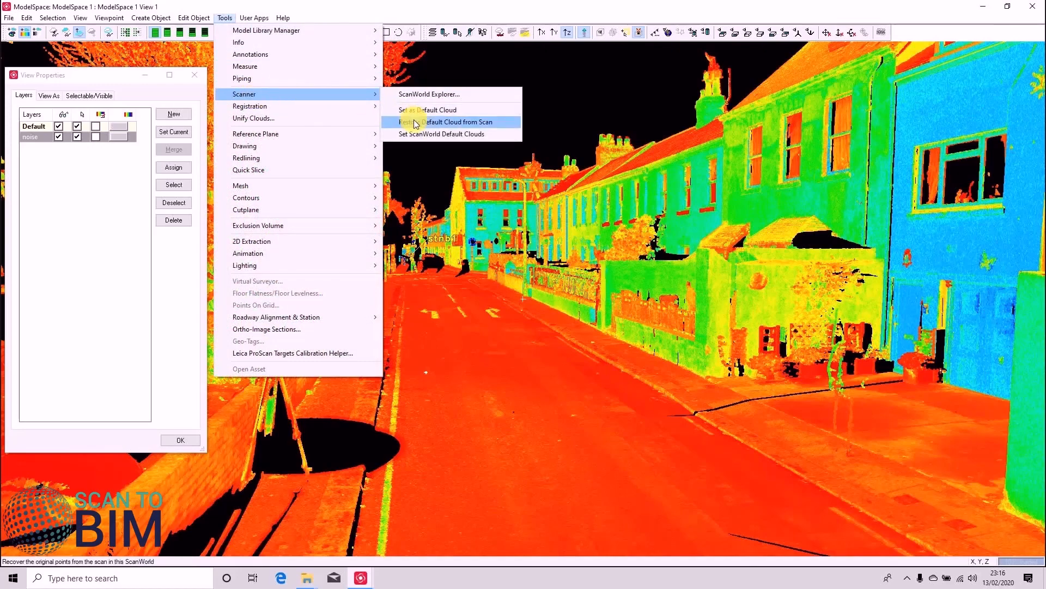
pyautogui.moveTo(445, 121)
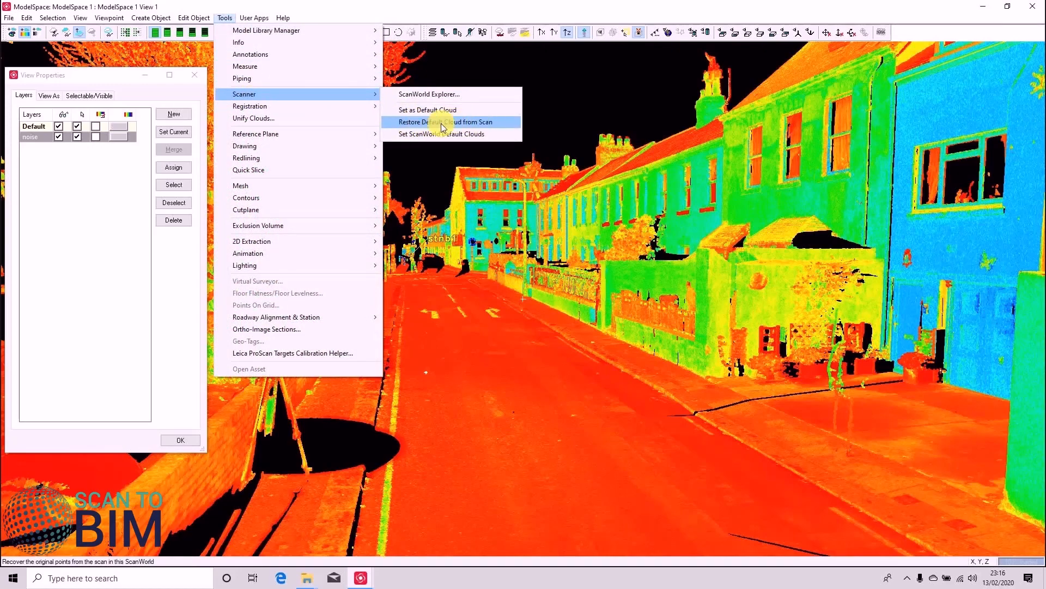
pyautogui.click(445, 121)
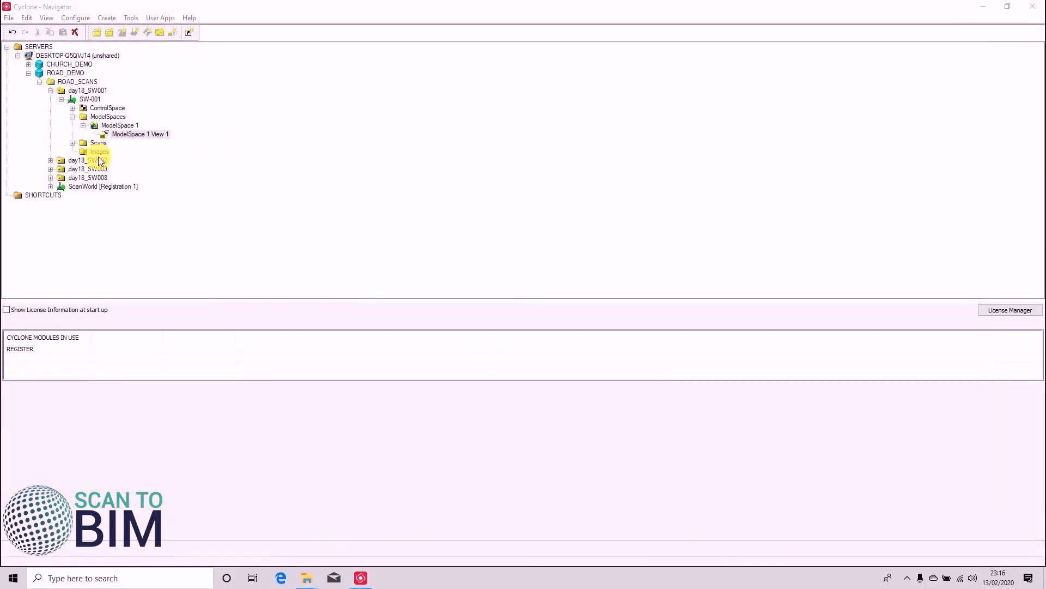
# - Open ModelSpace 1 View 1 of the second scan day18_SW002
pyautogui.click(50, 161)
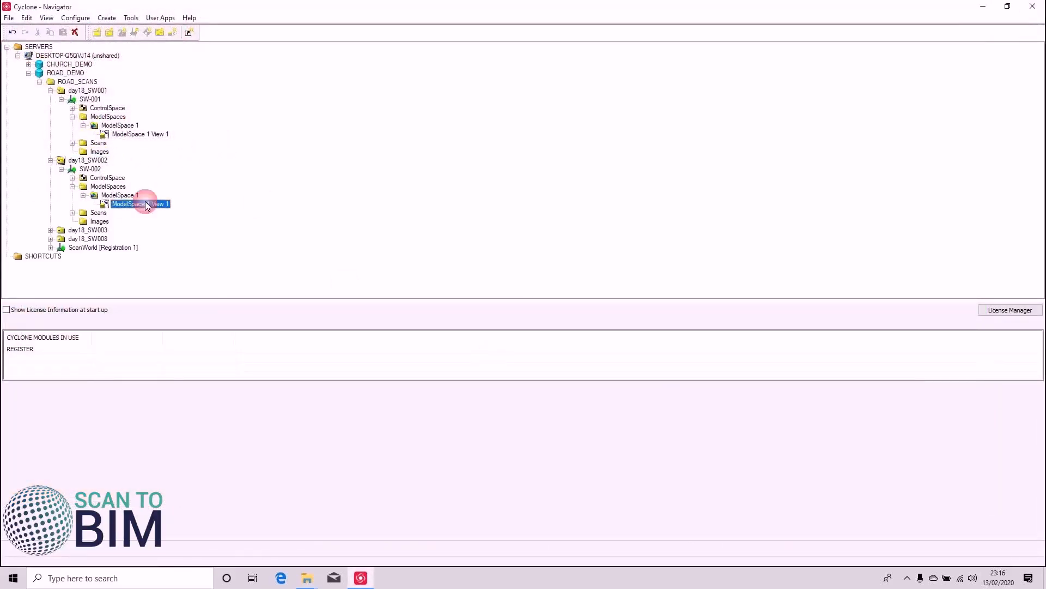
pyautogui.doubleClick(139, 203)
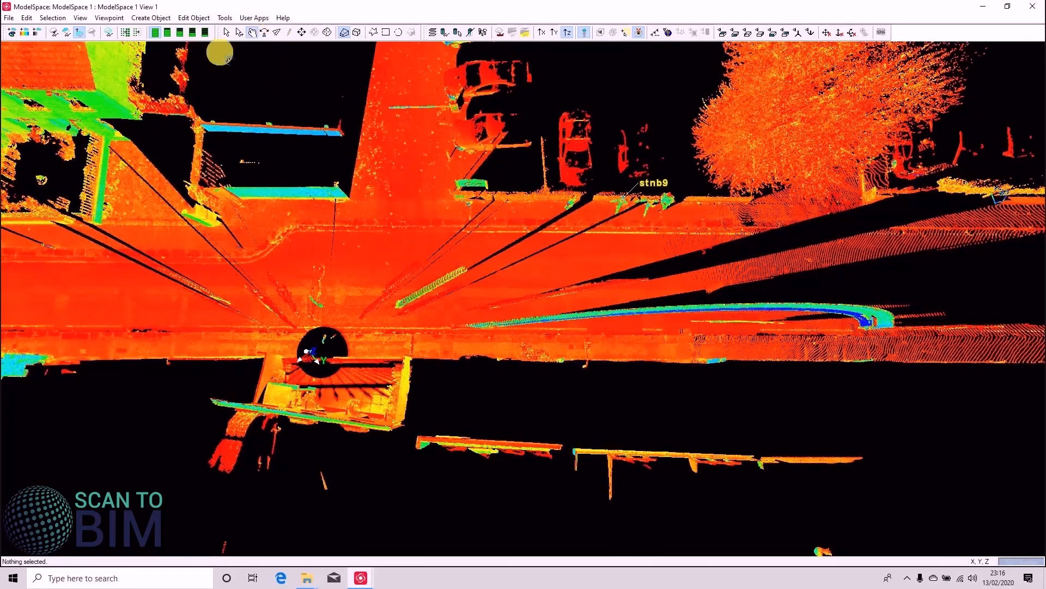
pyautogui.moveTo(157, 237)
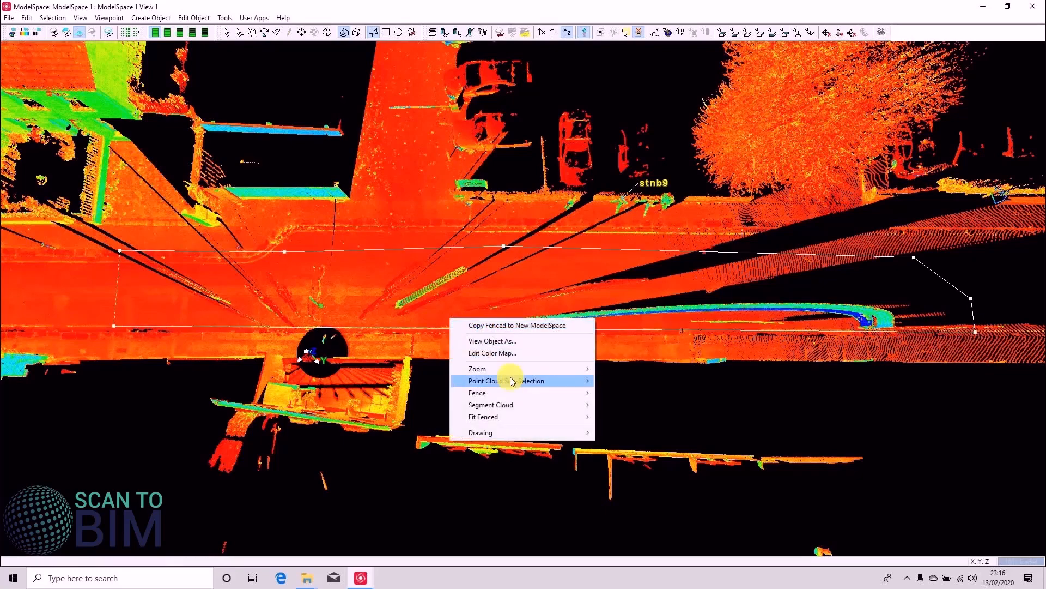
# - Keep the fenced road strip sub-selected and region-grow a smooth road surface from it
pyautogui.click(151, 18)
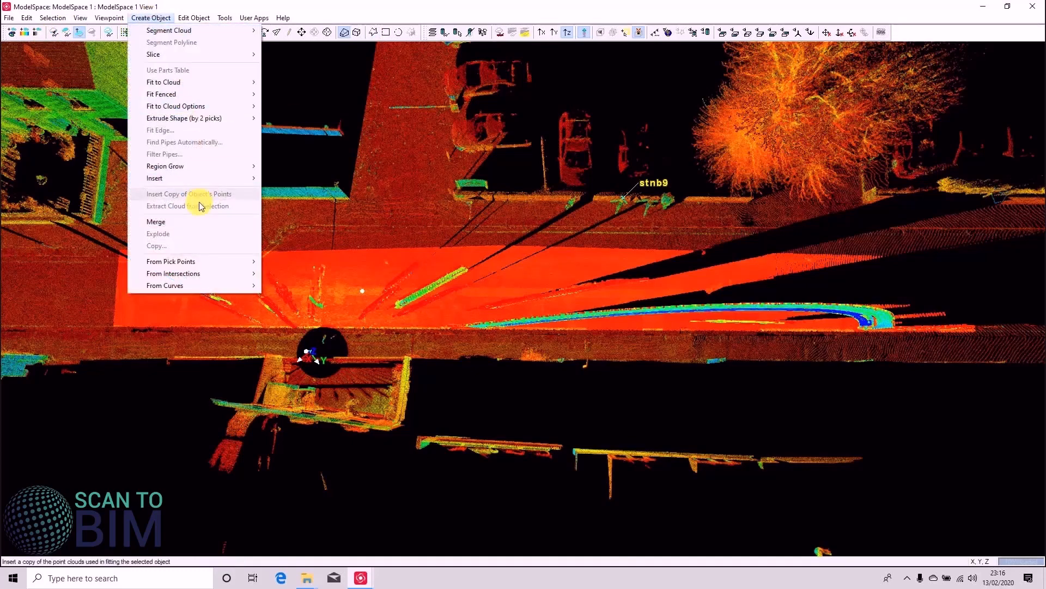
pyautogui.click(164, 166)
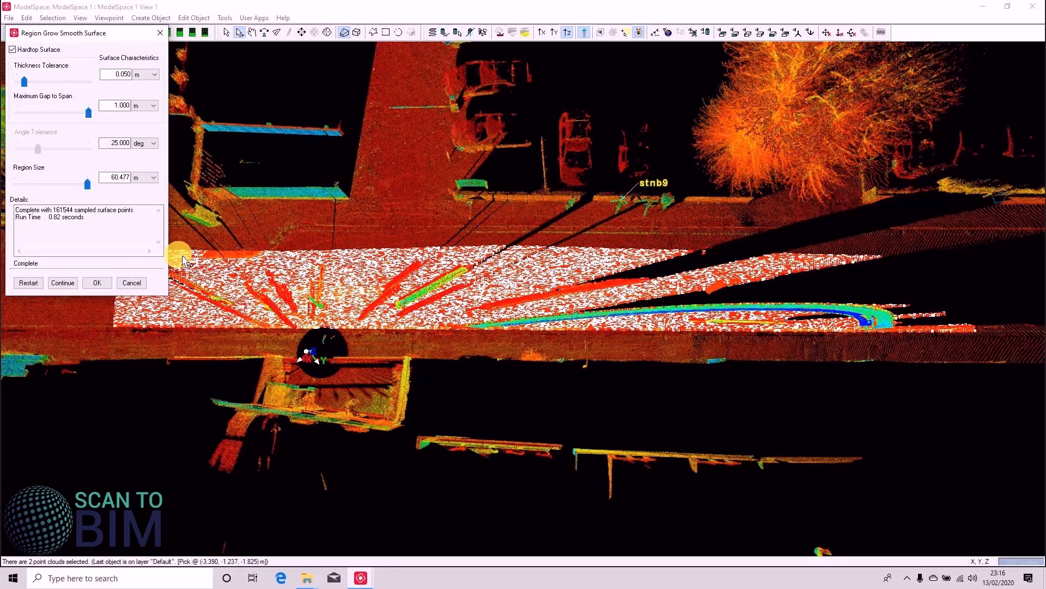
pyautogui.click(97, 283)
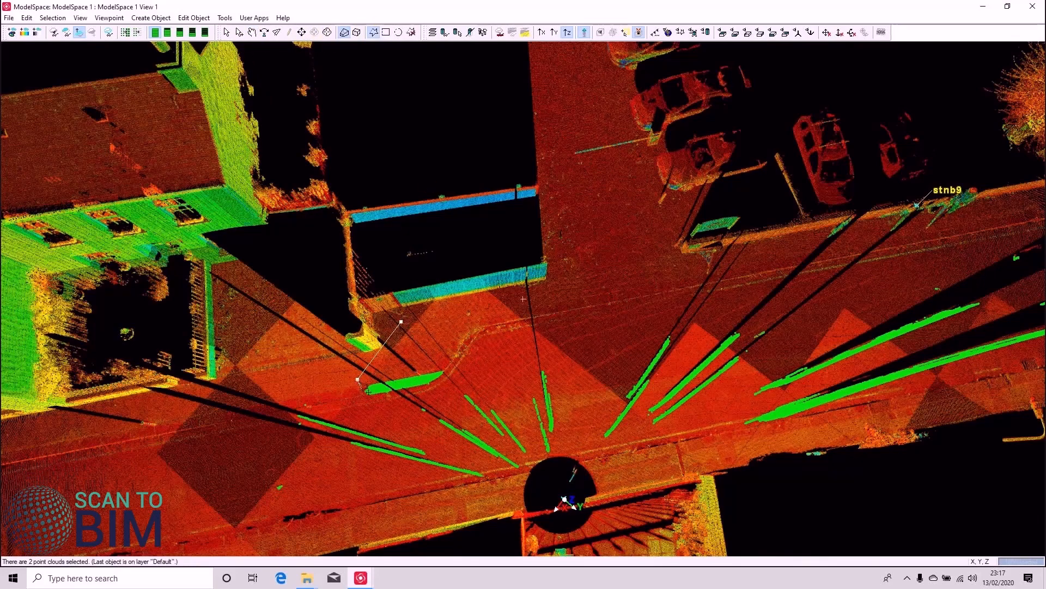
# - Remove the fenced vehicle-streak points from the sub-selection and re-add the road points
pyautogui.rightClick(446, 383)
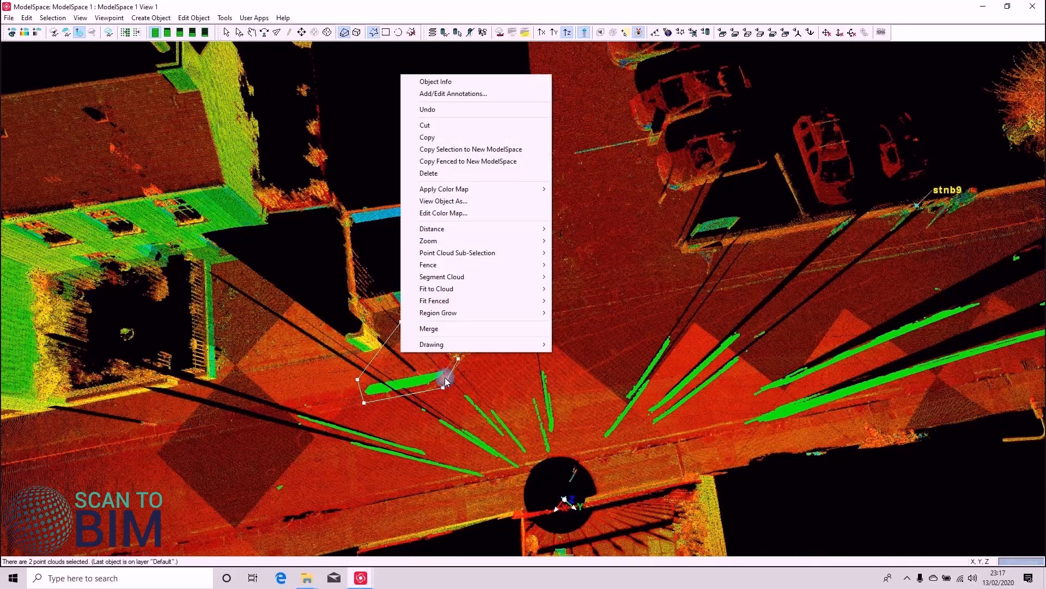
pyautogui.click(428, 264)
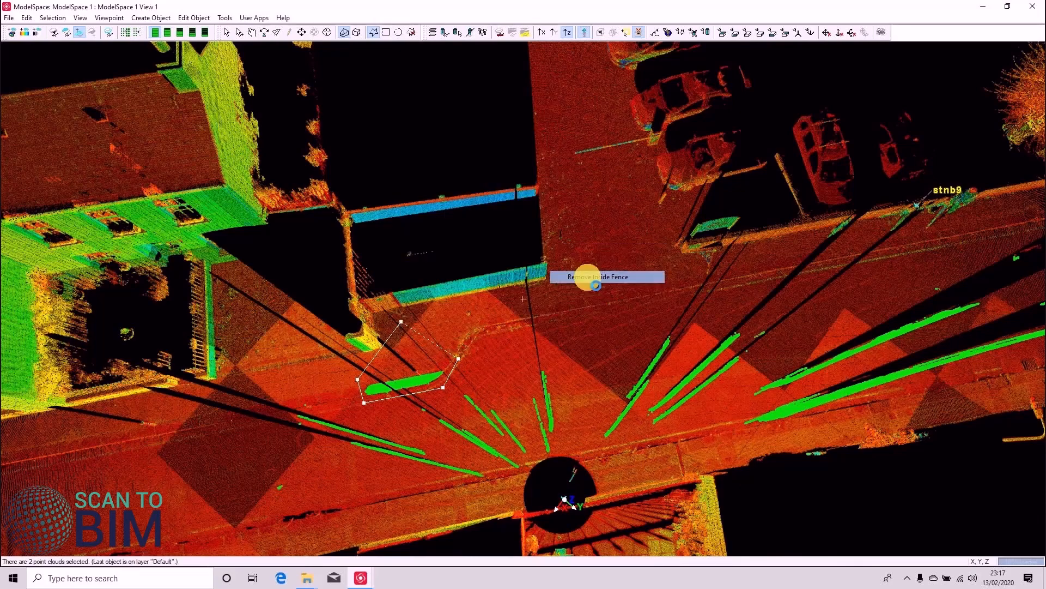
pyautogui.click(598, 277)
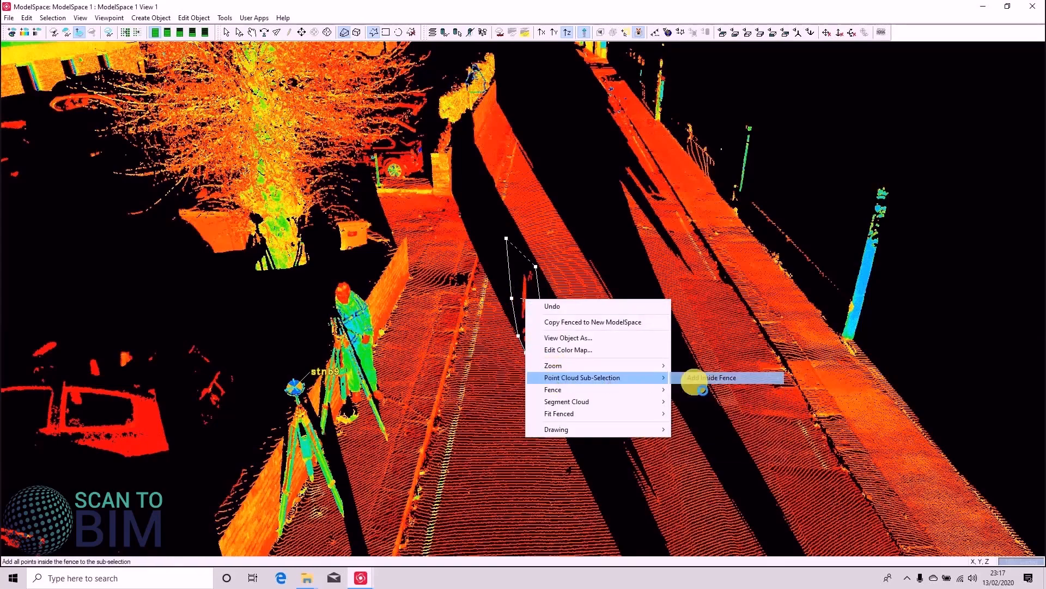
pyautogui.click(711, 377)
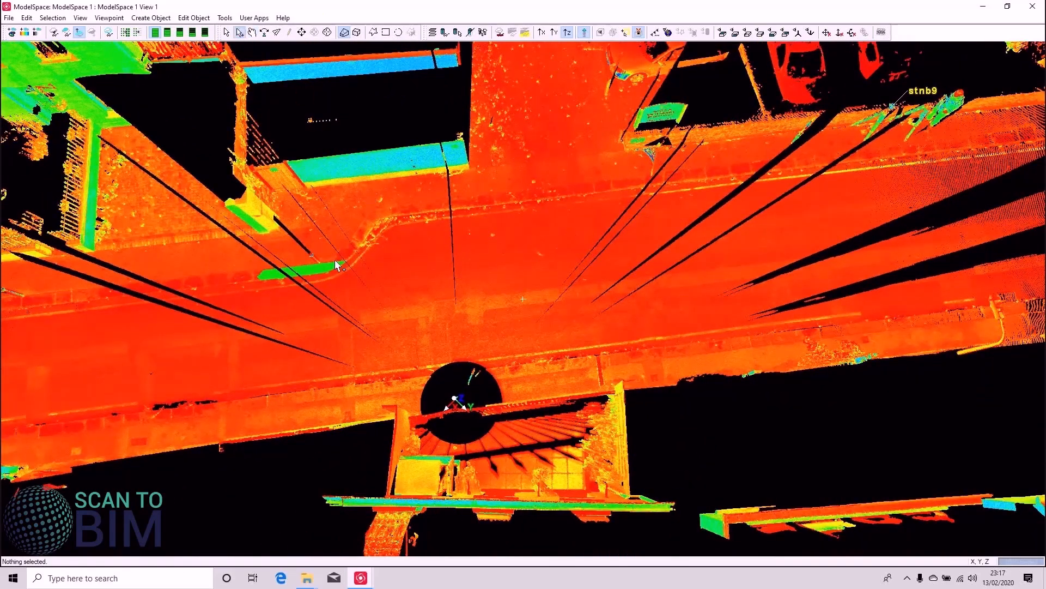
# - Merge the second scan's clouds and set the result as its default cloud
pyautogui.click(270, 277)
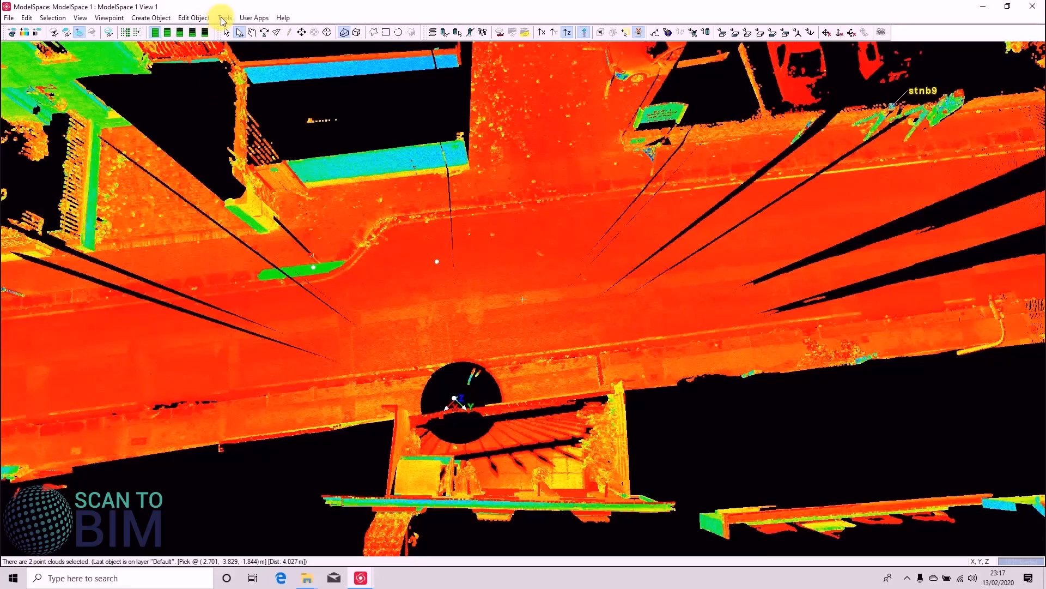
pyautogui.click(195, 17)
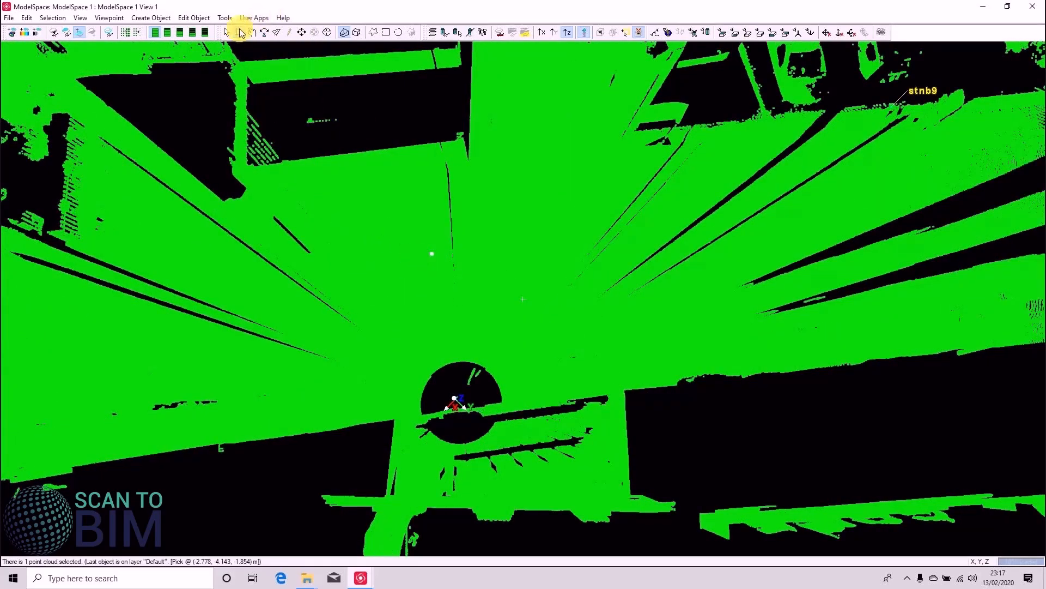
pyautogui.click(225, 18)
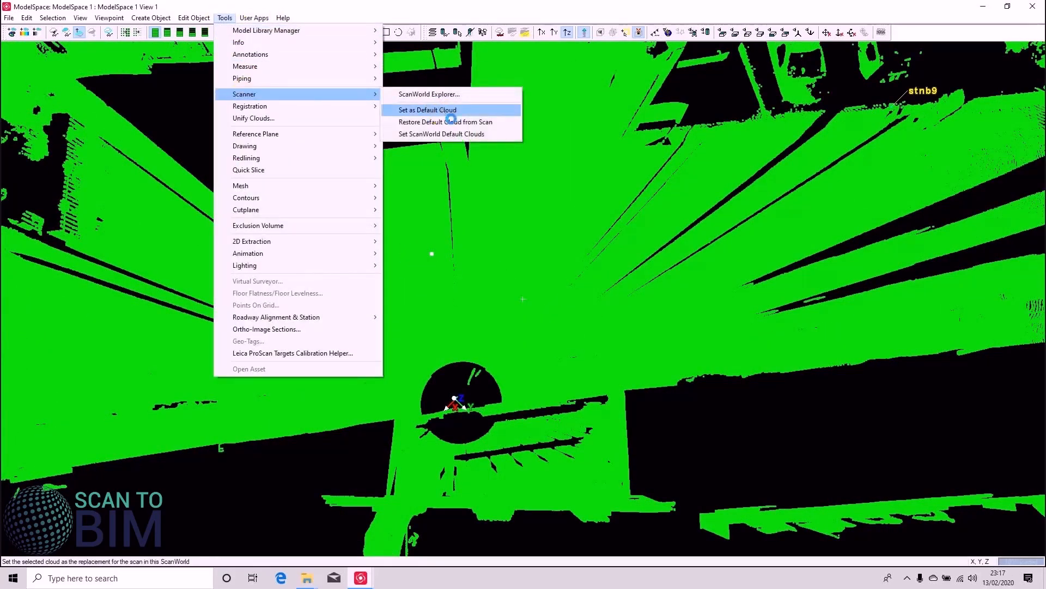
pyautogui.click(427, 109)
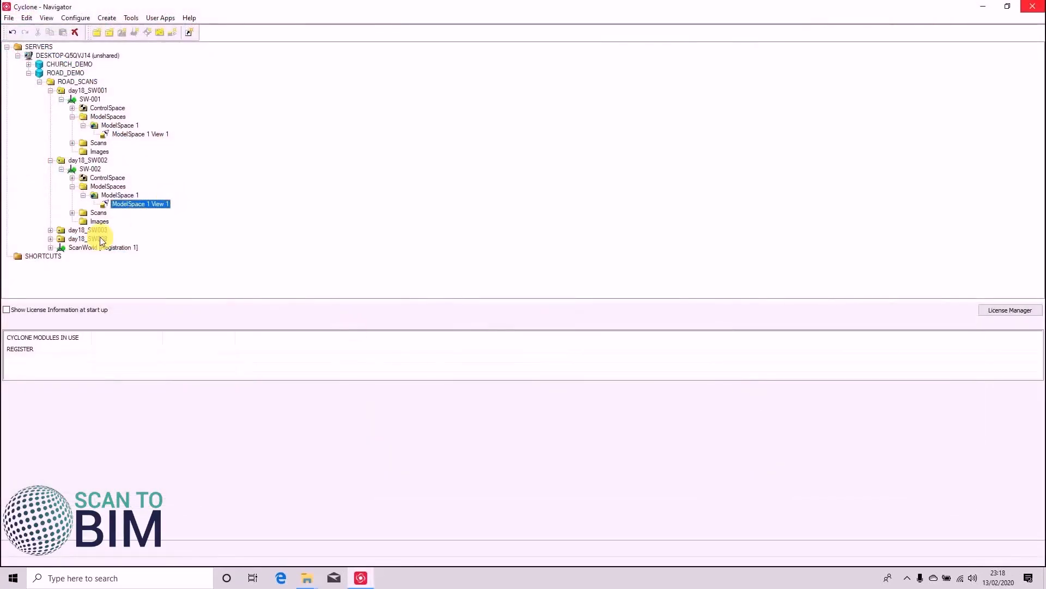
# - Open ModelSpace 1 View 1 of the third scan, day18_SW003
pyautogui.click(51, 230)
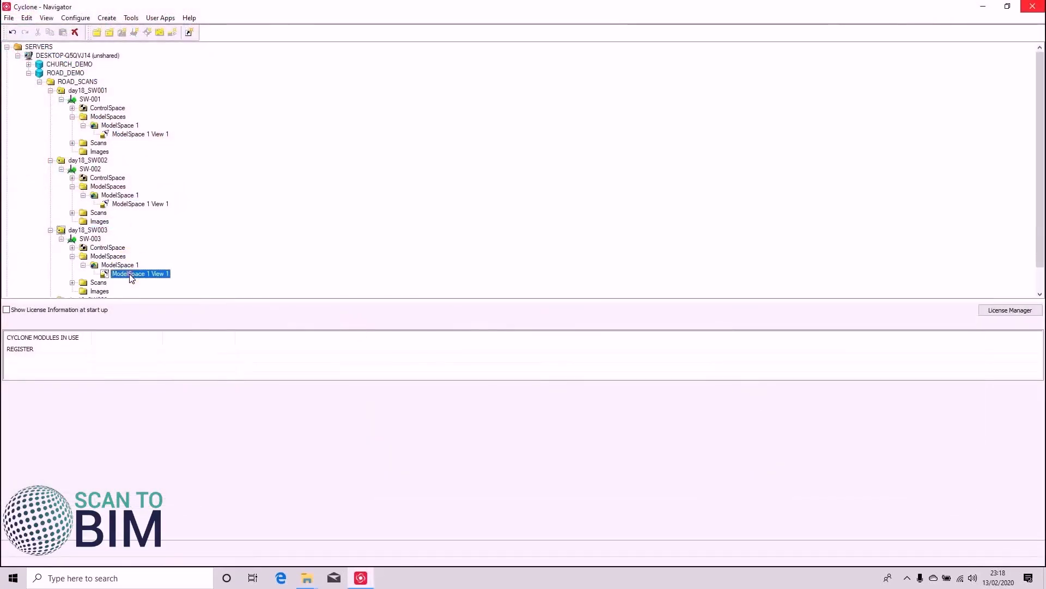
pyautogui.doubleClick(140, 273)
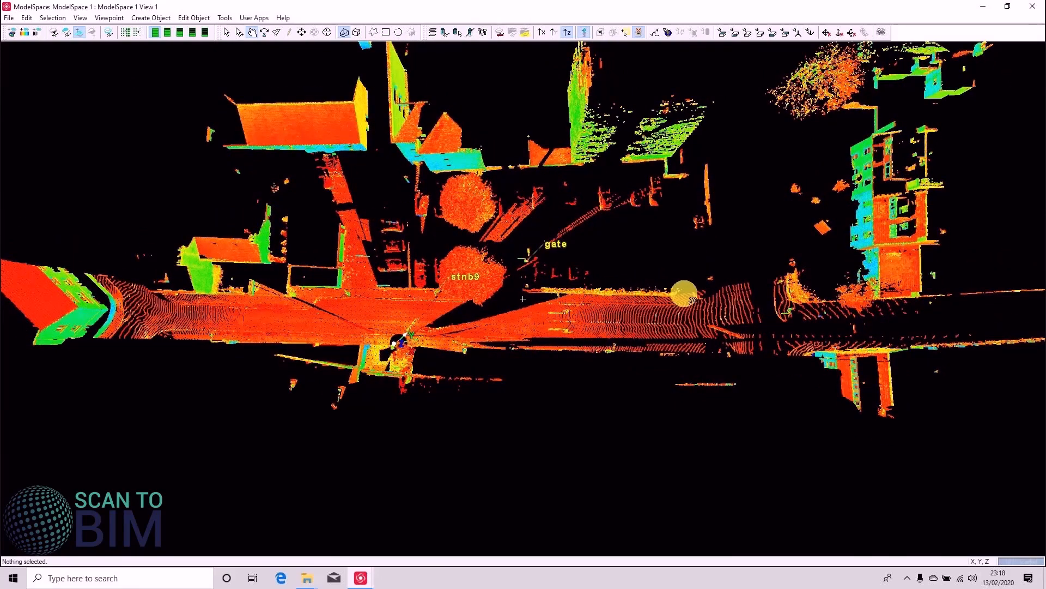
pyautogui.moveTo(631, 361)
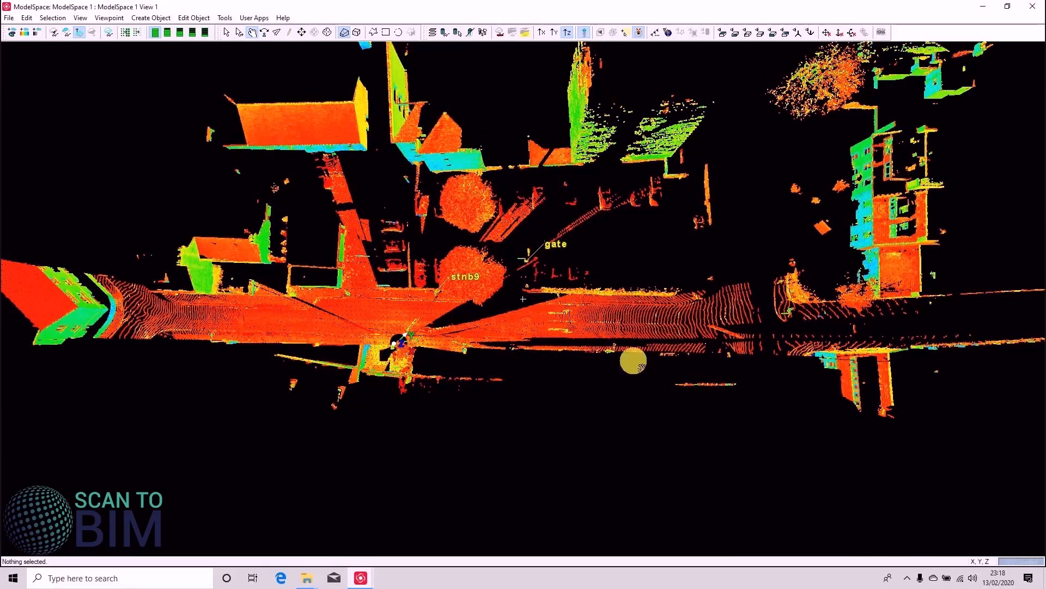
pyautogui.moveTo(783, 354)
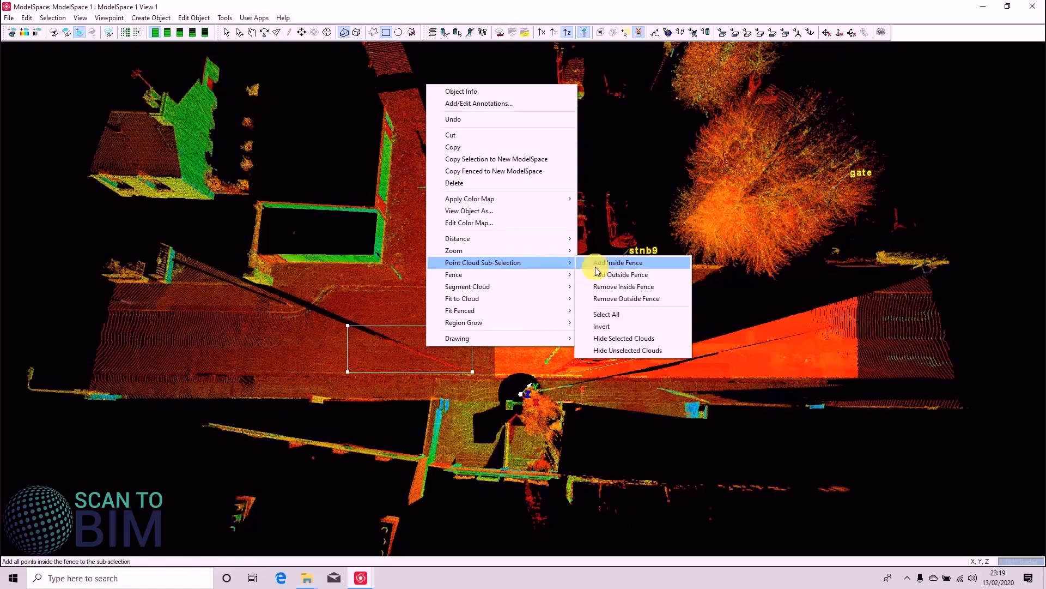
# - Add the fenced road patches to the sub-selection and region-grow a smooth road surface from them
pyautogui.click(626, 262)
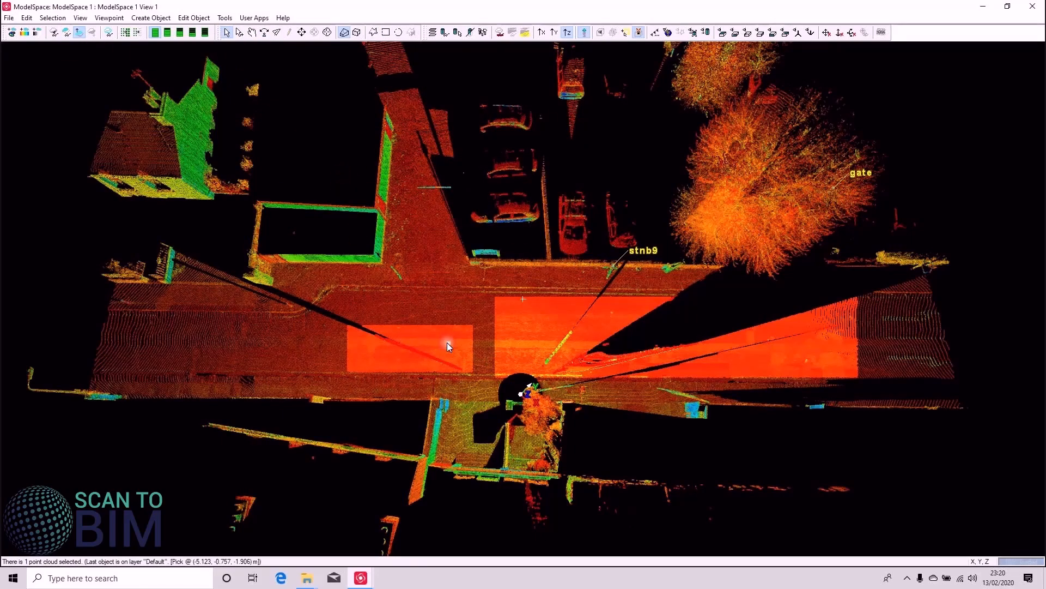
pyautogui.click(150, 18)
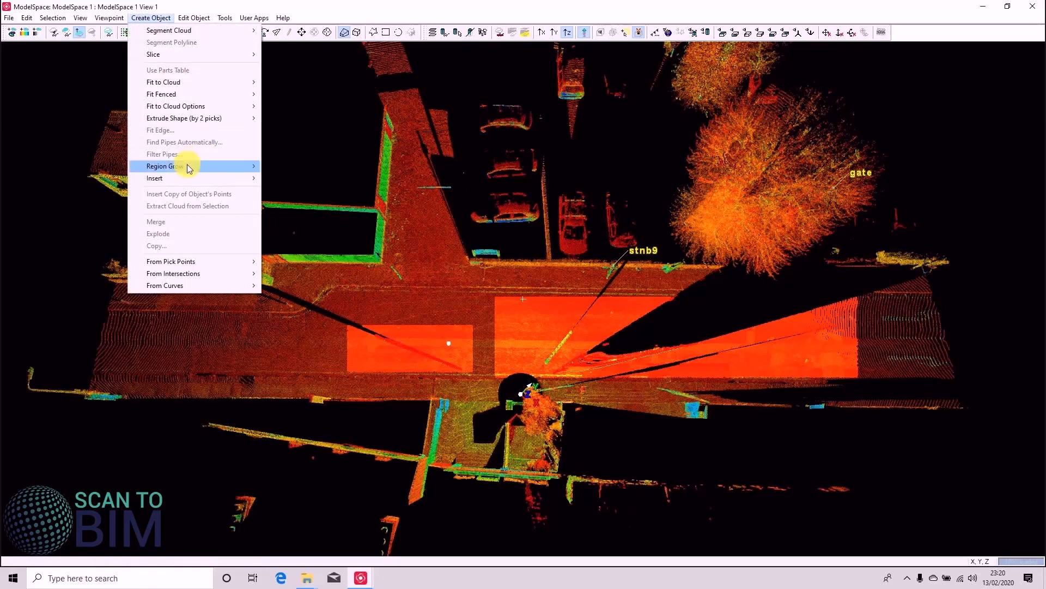
pyautogui.click(162, 165)
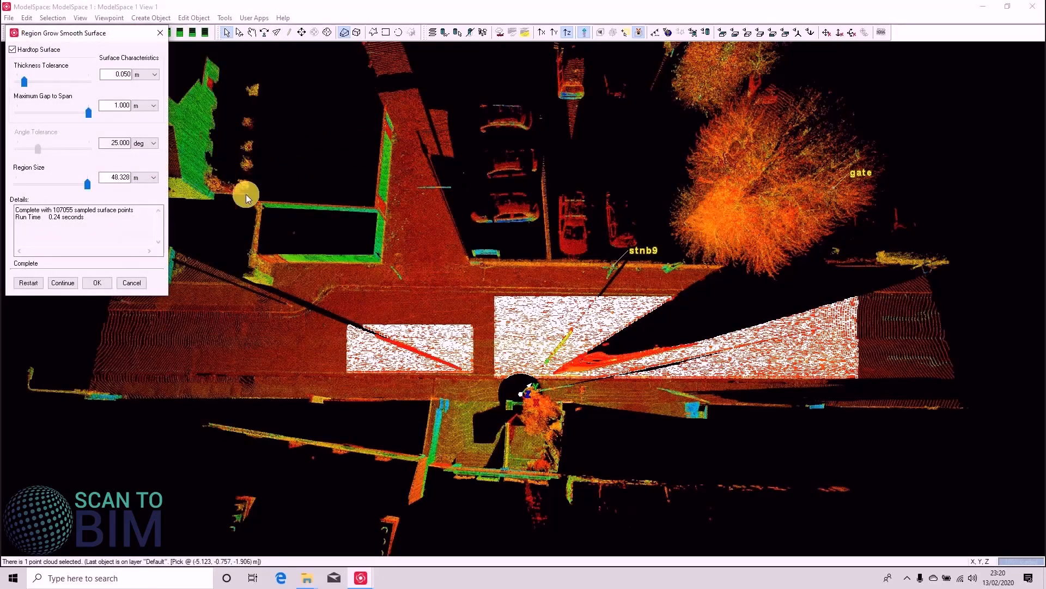
pyautogui.click(97, 282)
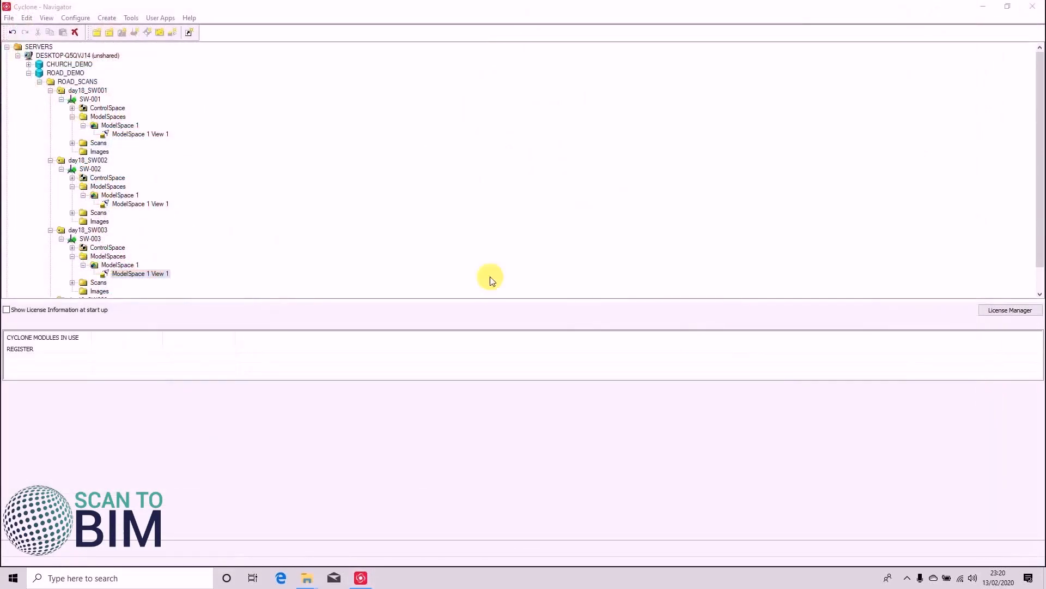
# - Collapse the scan folders and open ModelSpace View 1 of ScanWorld [Registration 1]
pyautogui.click(51, 91)
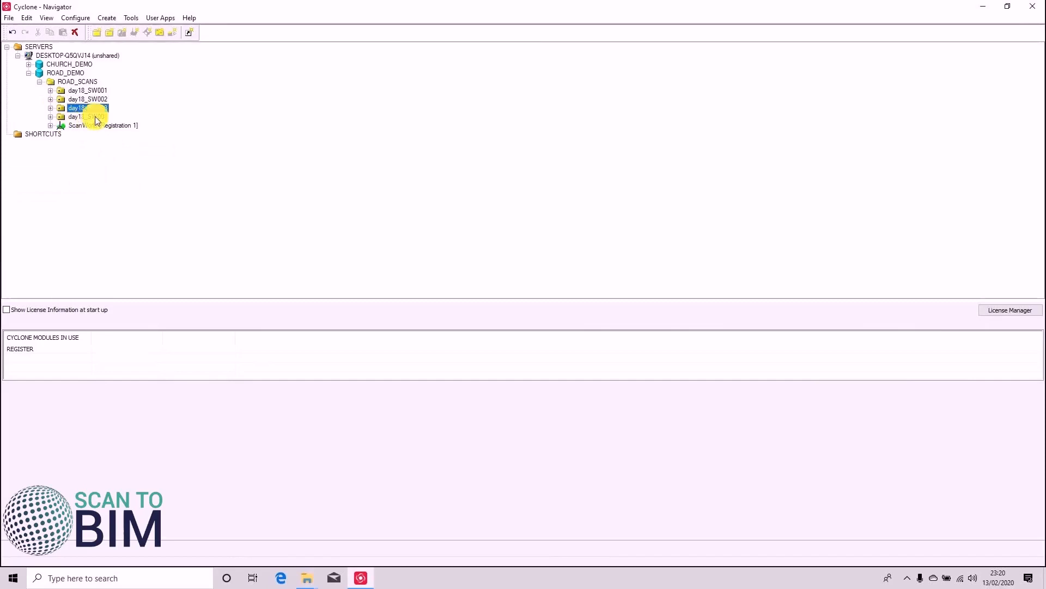
pyautogui.click(87, 117)
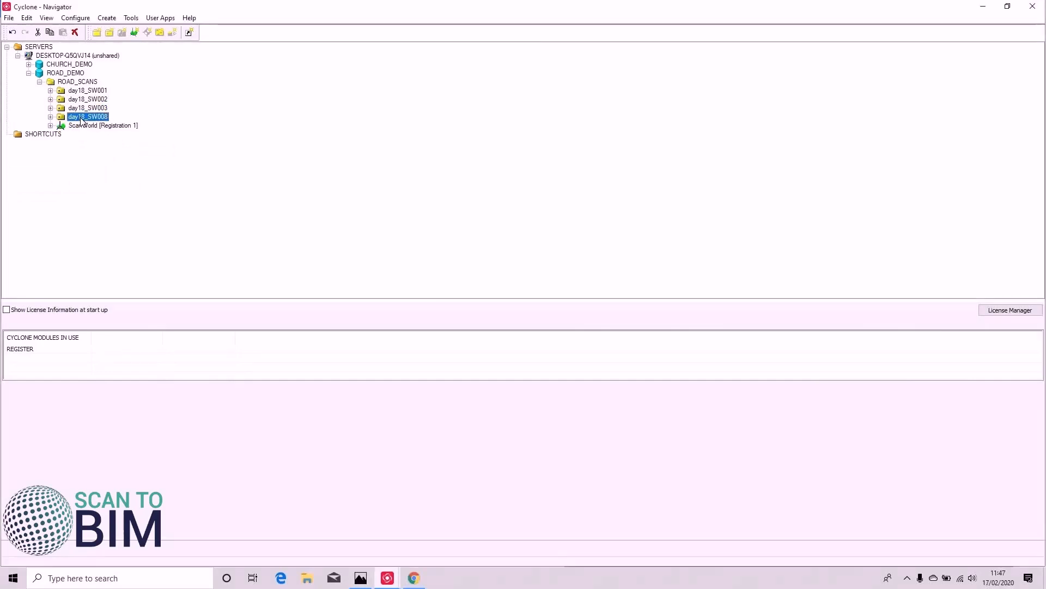
pyautogui.doubleClick(87, 116)
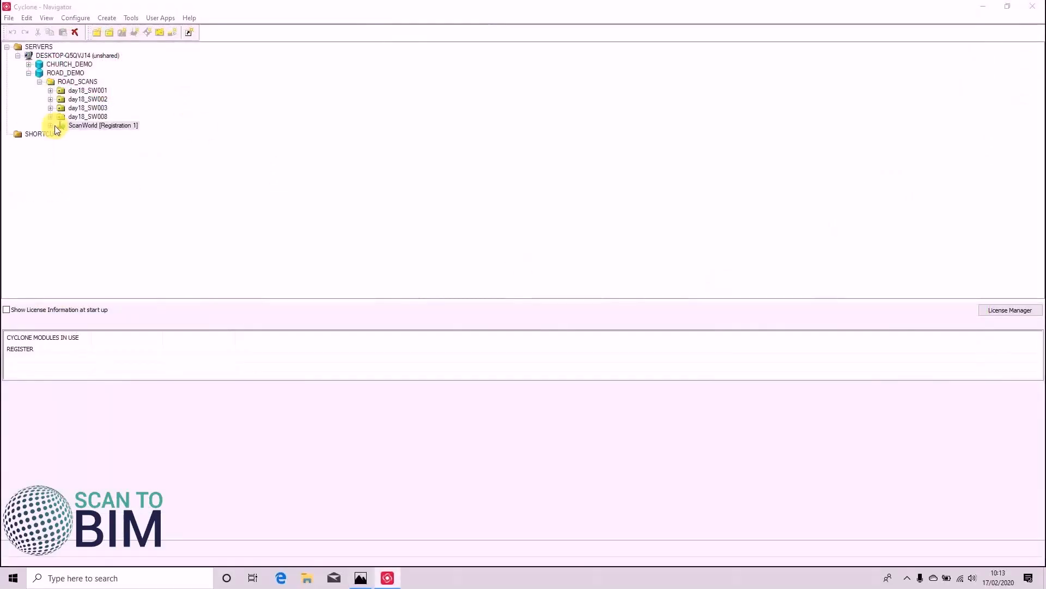
pyautogui.click(52, 125)
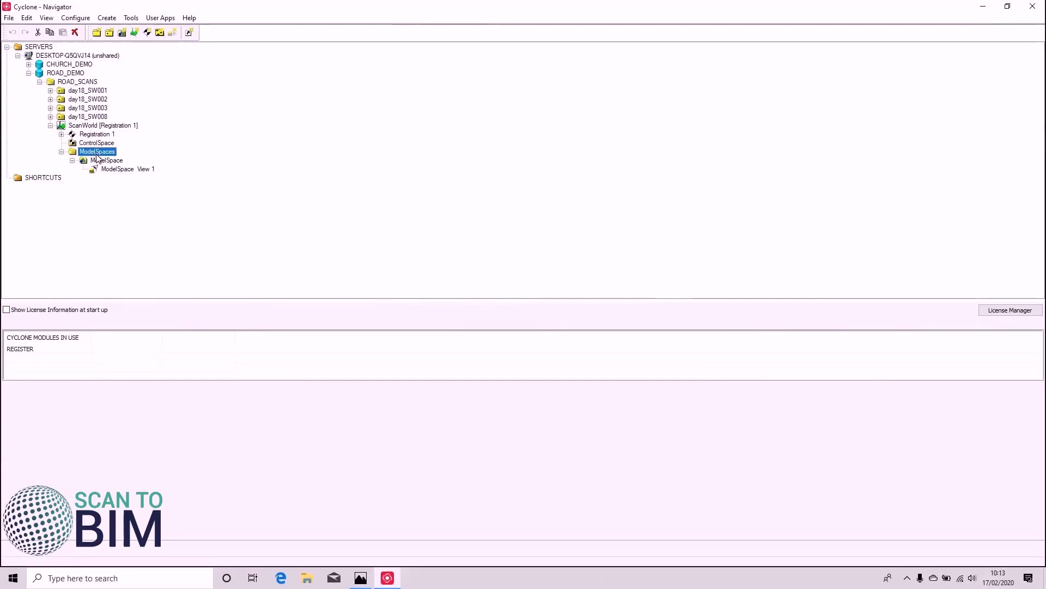
pyautogui.doubleClick(123, 168)
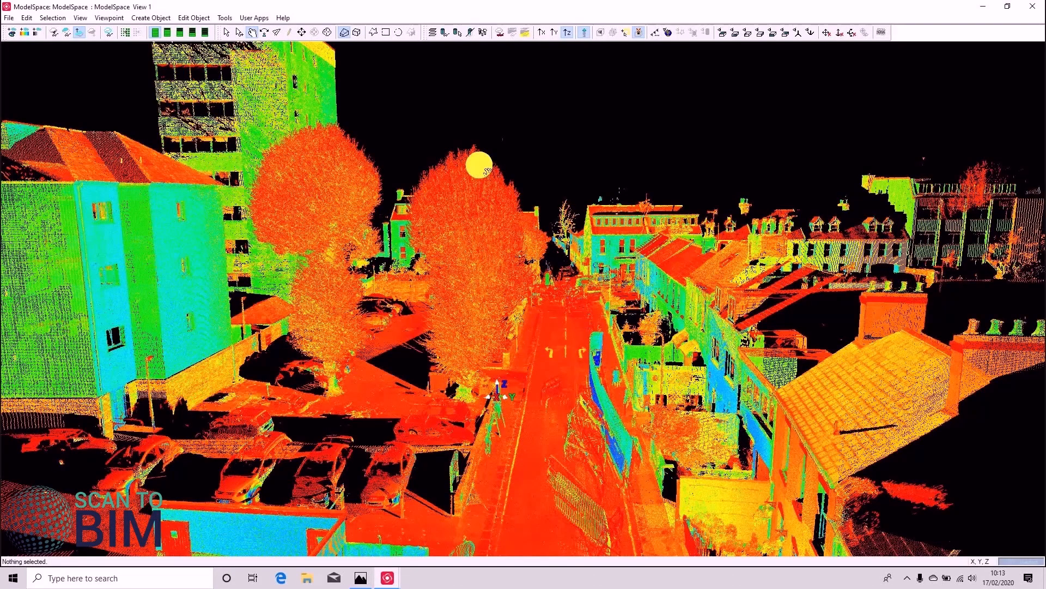
pyautogui.moveTo(547, 415)
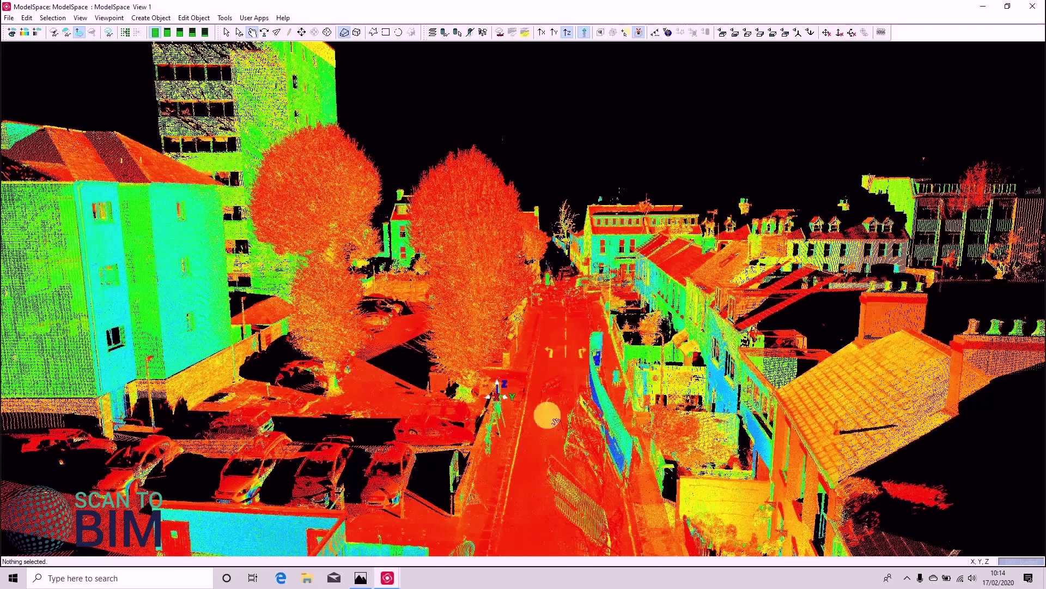
pyautogui.moveTo(590, 327)
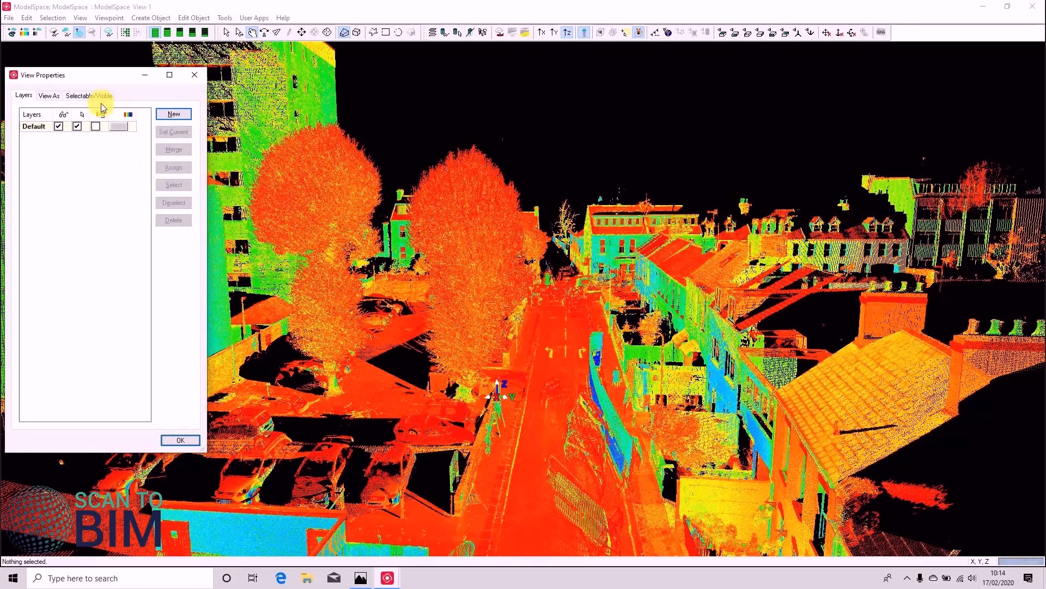
# - Turn off Point Cloud visibility in View Properties, leaving only the axes visible
pyautogui.click(89, 95)
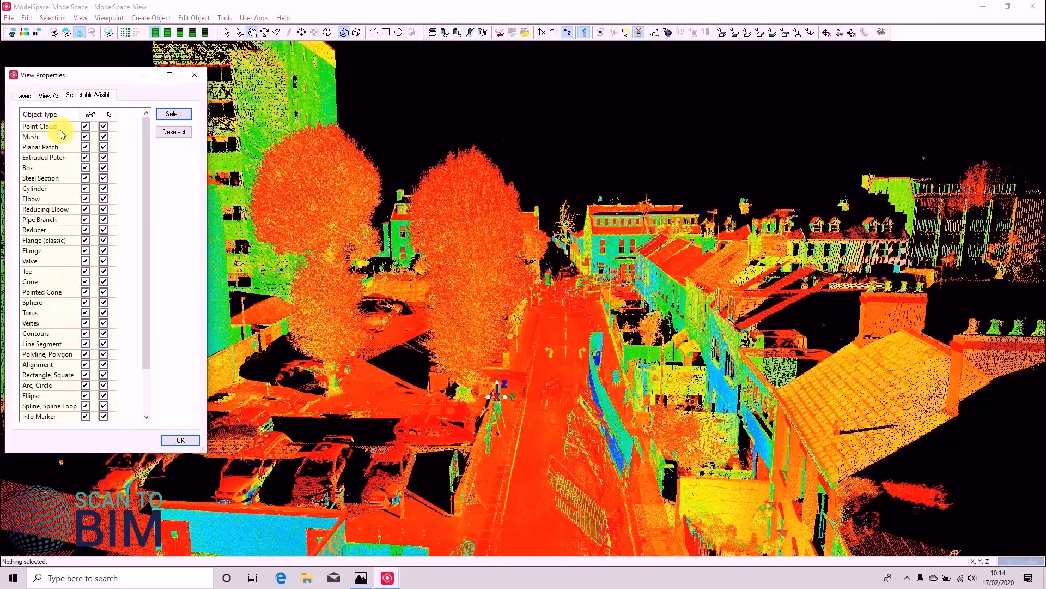
pyautogui.click(173, 114)
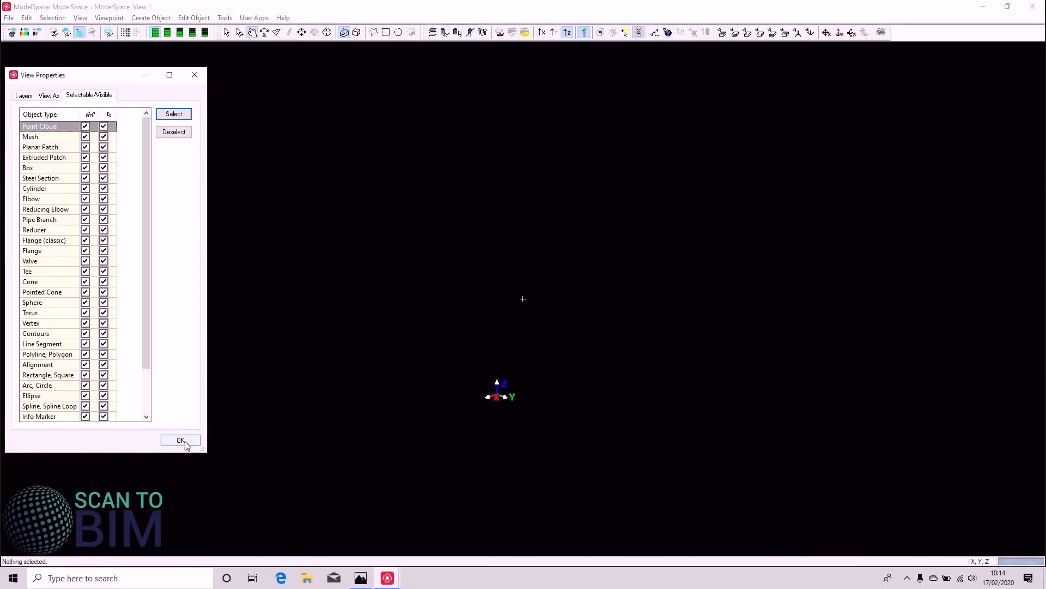
pyautogui.click(180, 441)
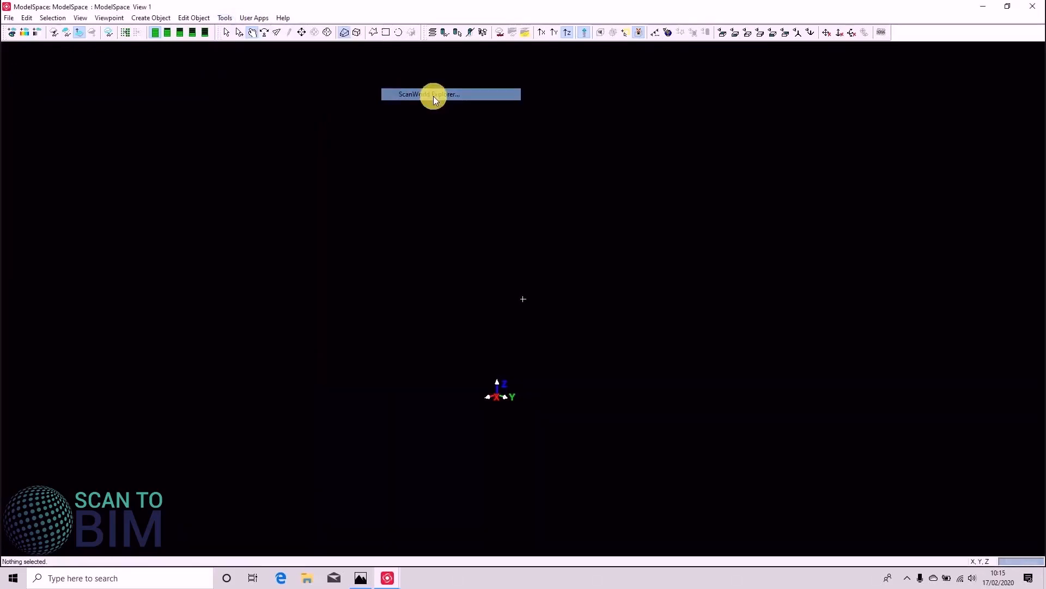
# - Load the four large Scan-1 clouds from all ScanWorlds via ScanWorld Explorer, sorted by point count
pyautogui.click(451, 94)
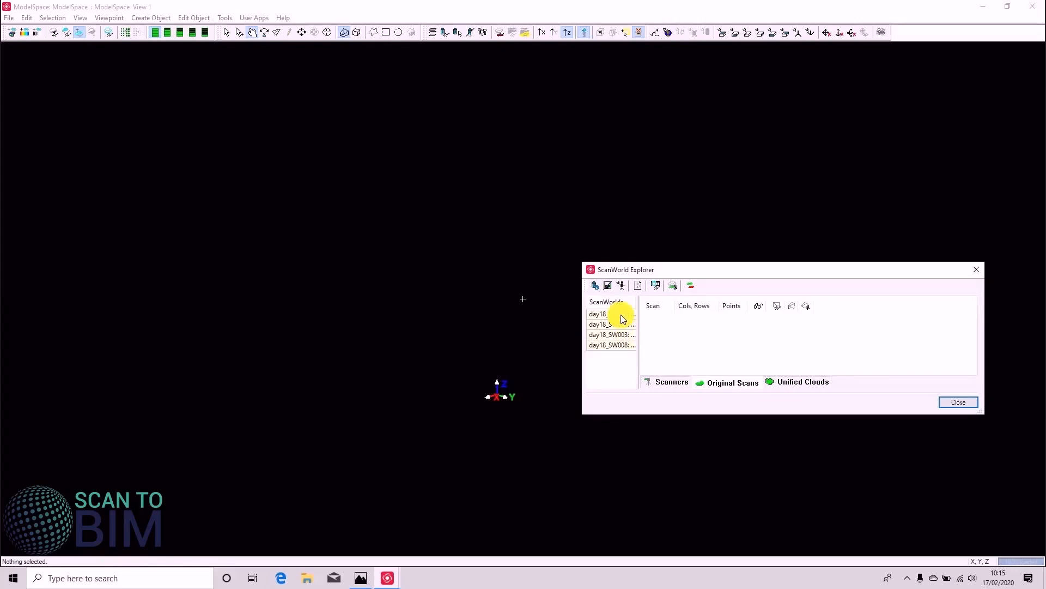
pyautogui.click(597, 314)
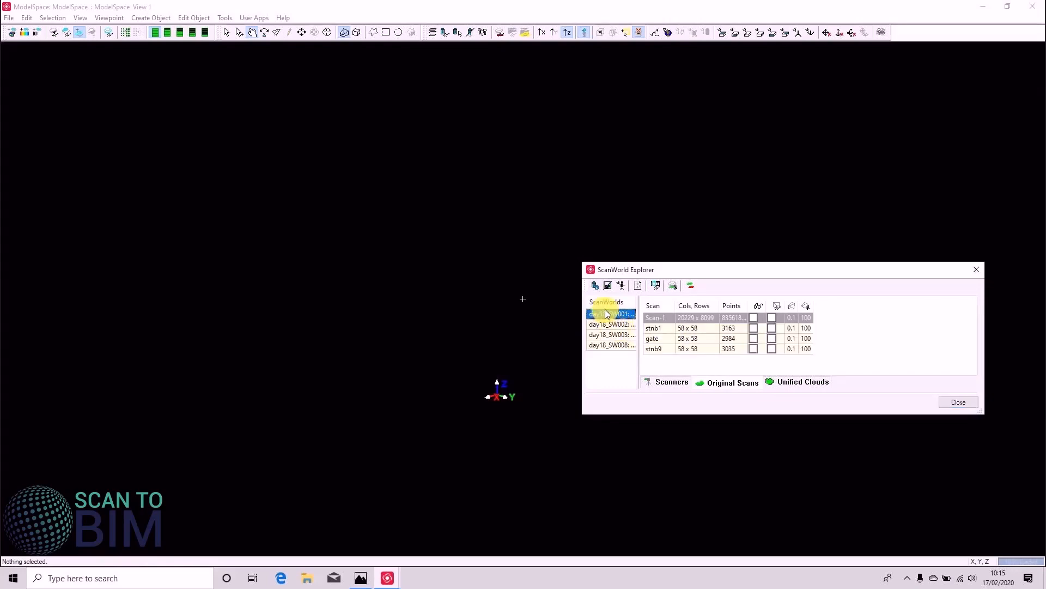
pyautogui.moveTo(619, 358)
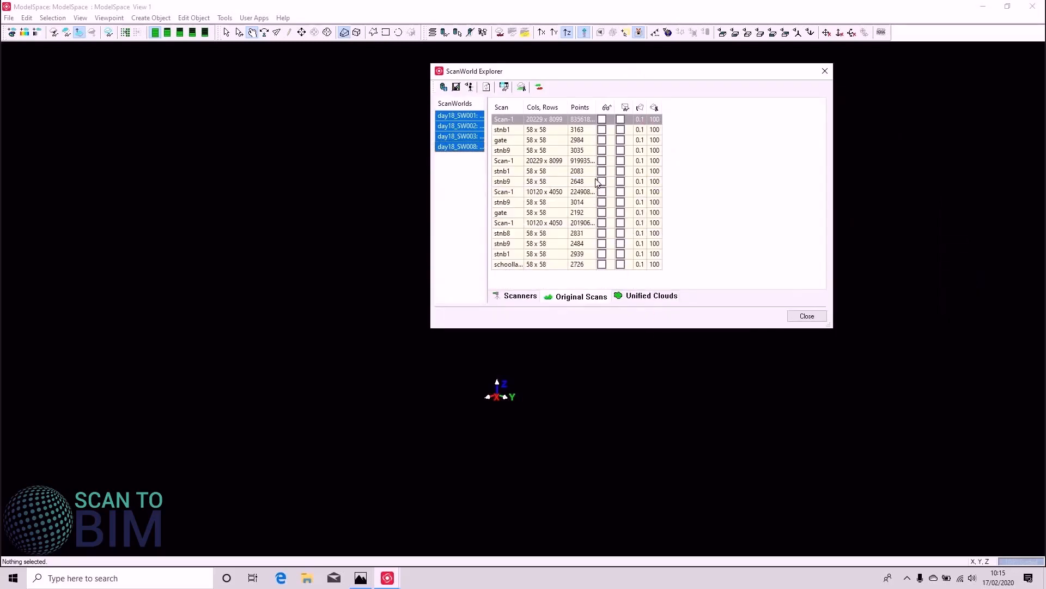
pyautogui.click(579, 107)
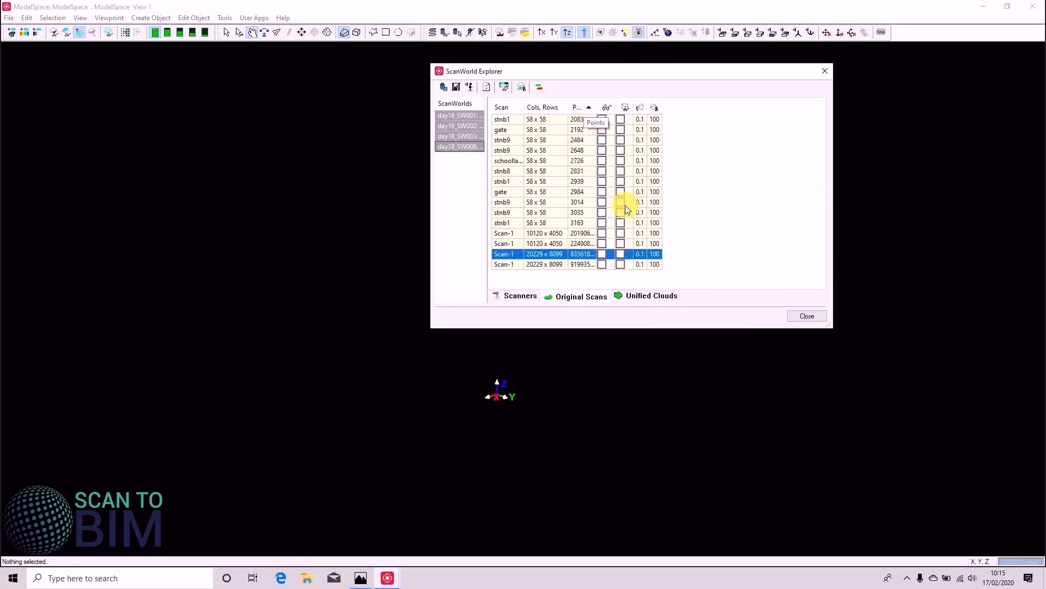
pyautogui.click(514, 264)
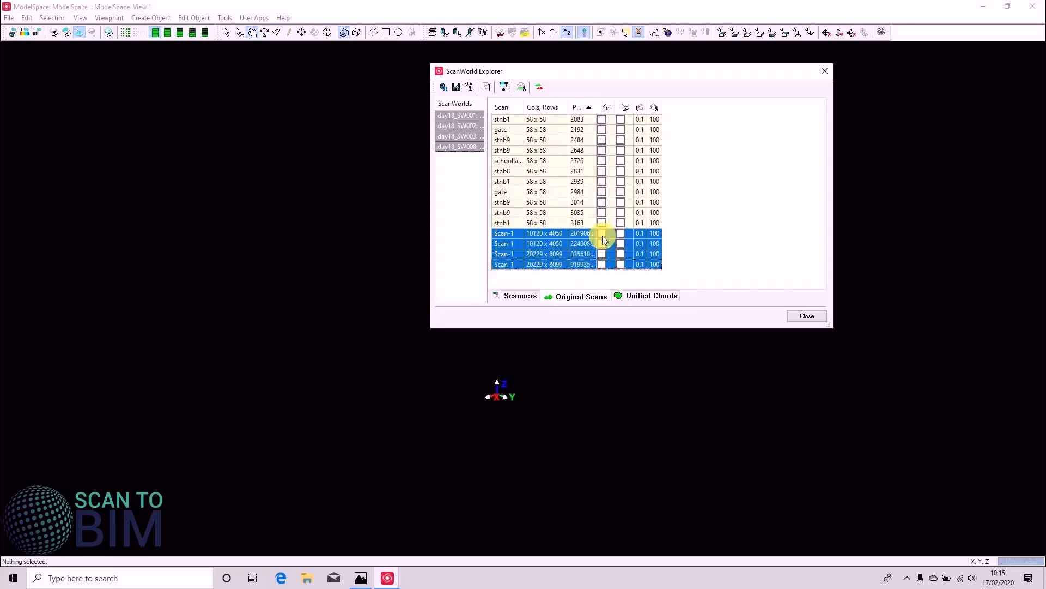
pyautogui.click(601, 233)
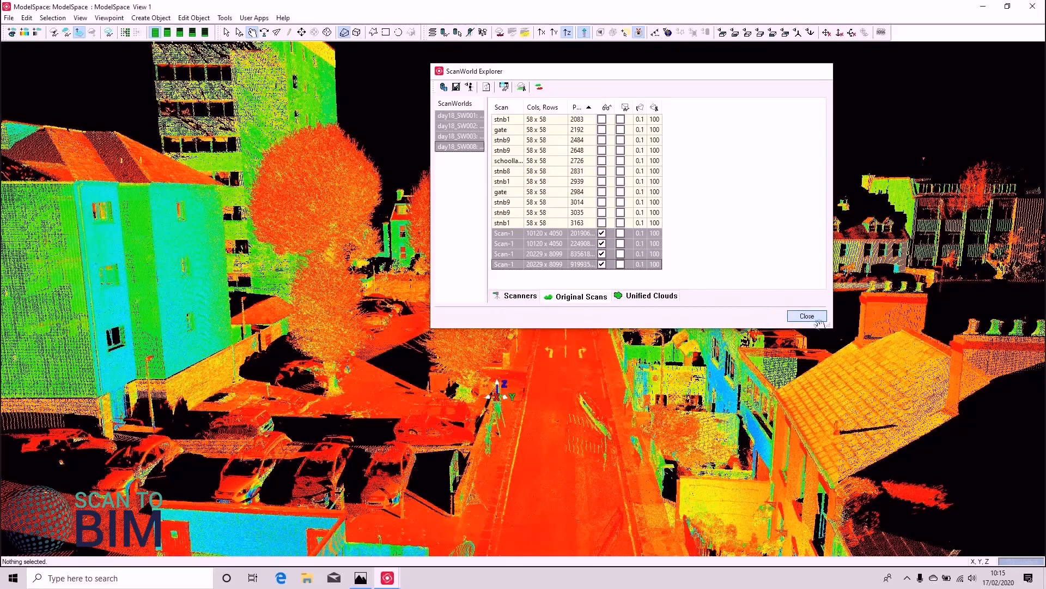
pyautogui.click(806, 316)
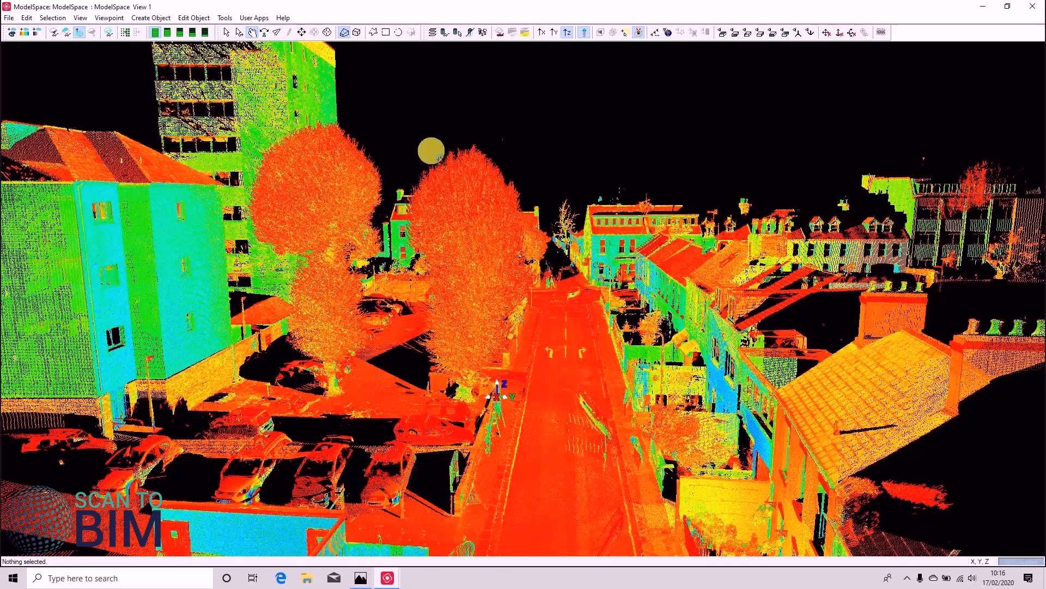
pyautogui.moveTo(610, 407)
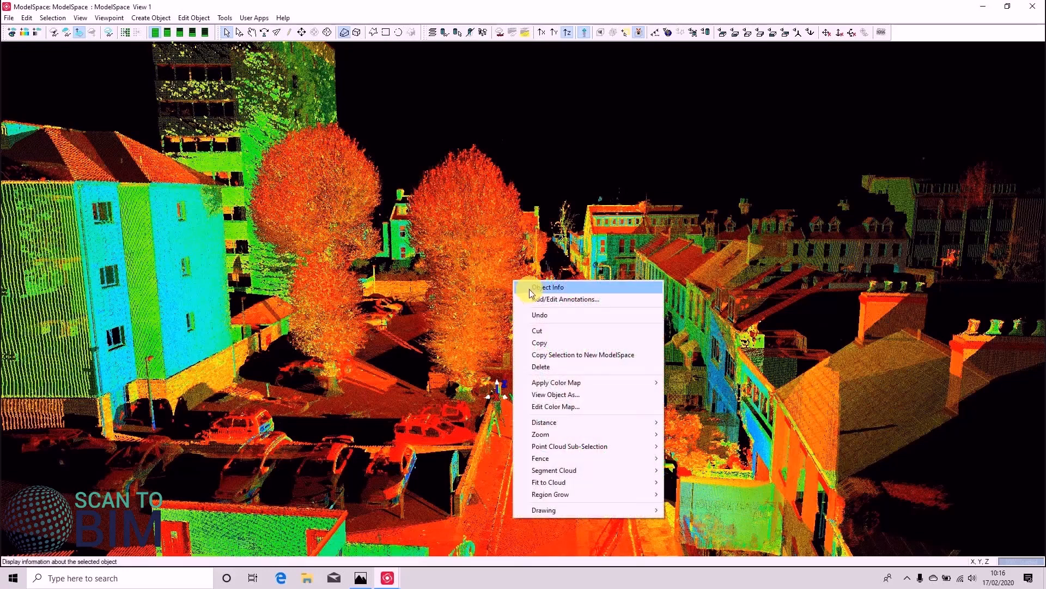
pyautogui.click(548, 287)
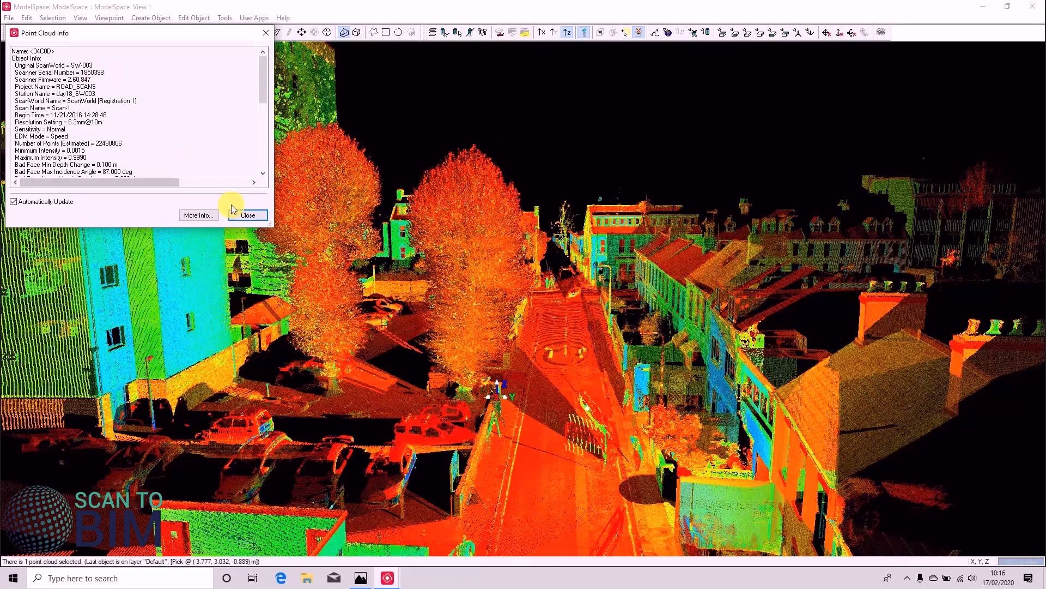
pyautogui.click(247, 215)
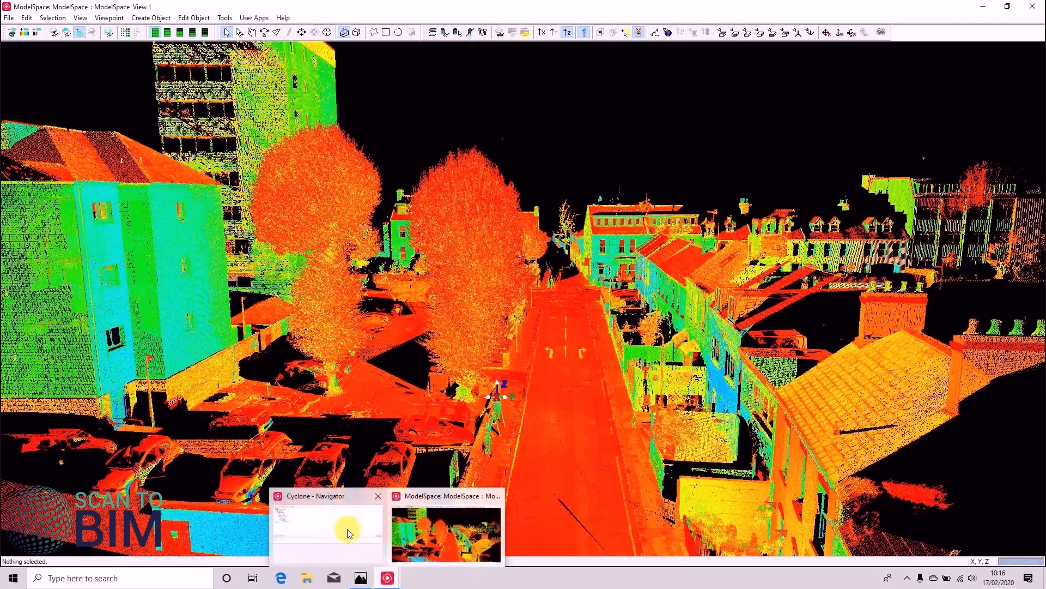
# - Inspect the SW-003 cloud in its own model space, then return to the registered road model space
pyautogui.click(327, 531)
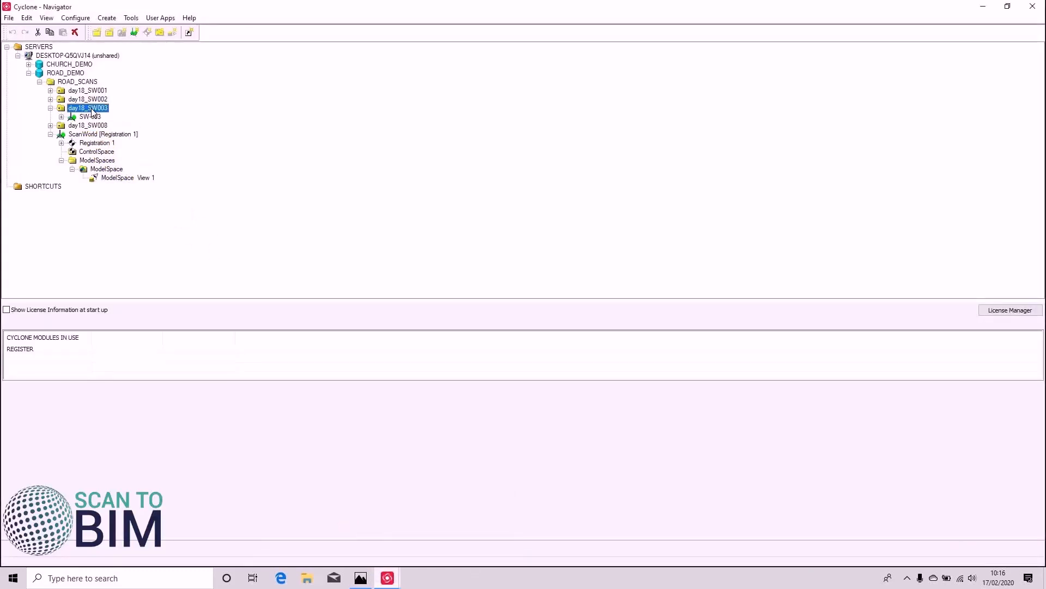
pyautogui.click(61, 116)
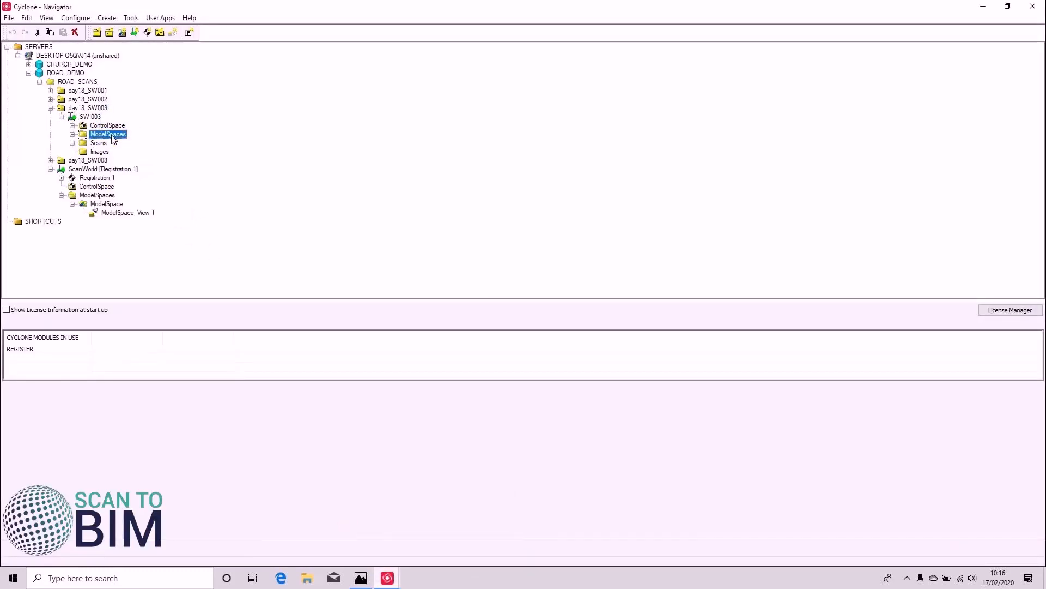
pyautogui.doubleClick(127, 213)
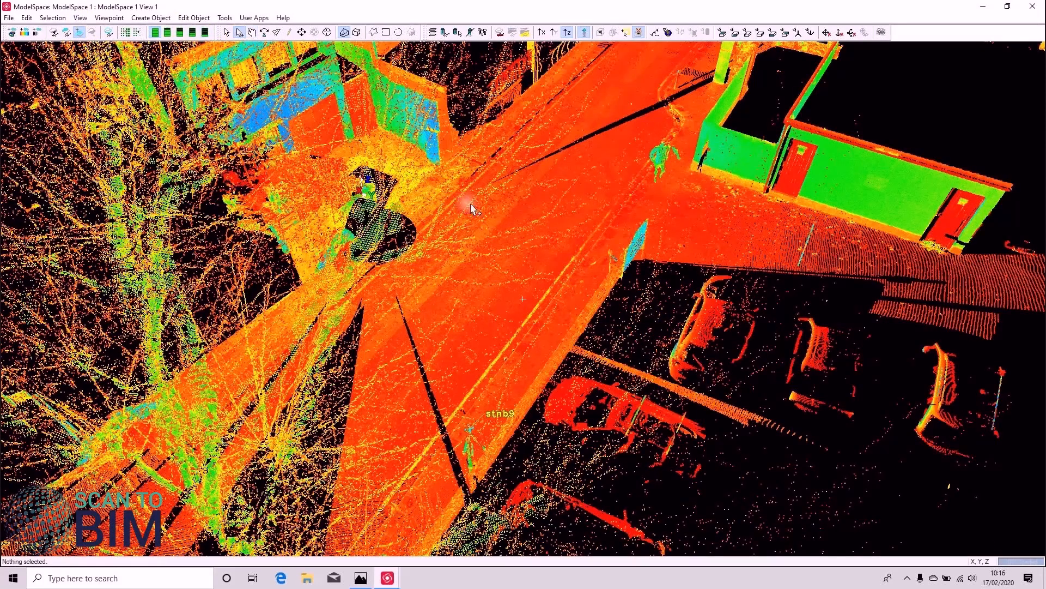
pyautogui.click(224, 17)
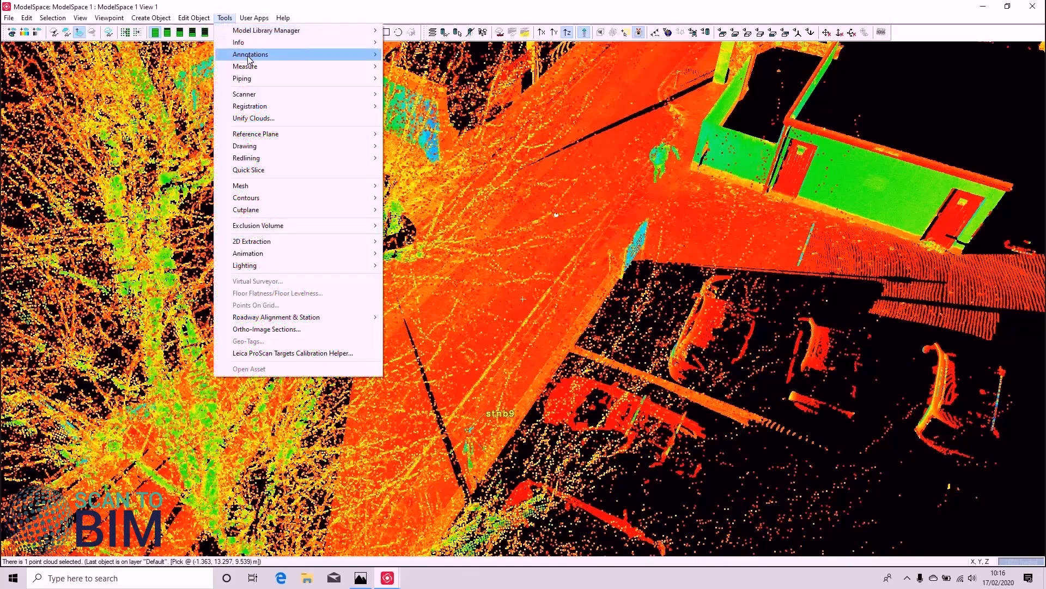
pyautogui.click(625, 106)
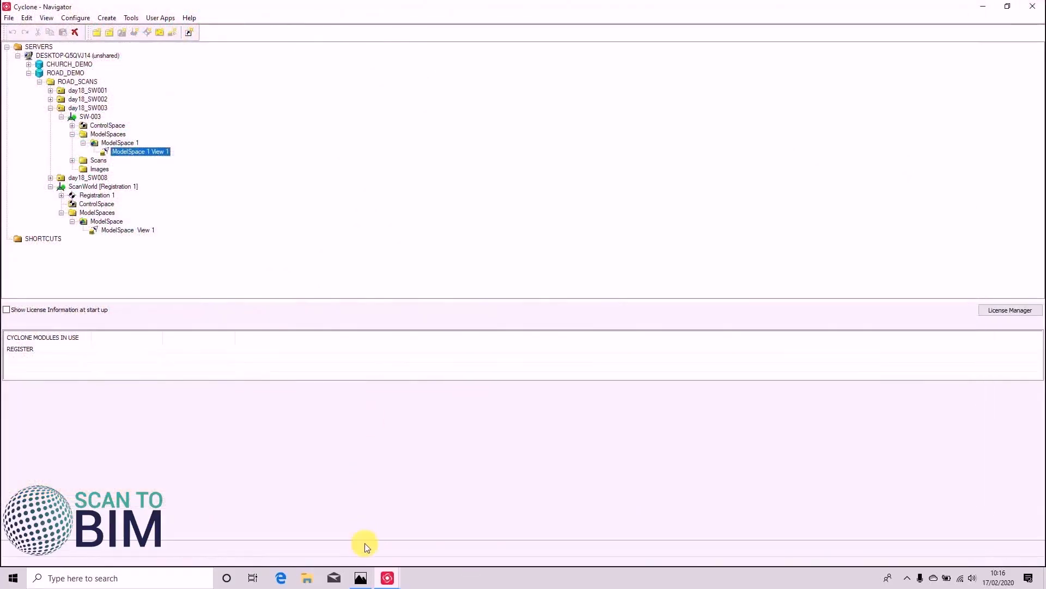
pyautogui.doubleClick(139, 152)
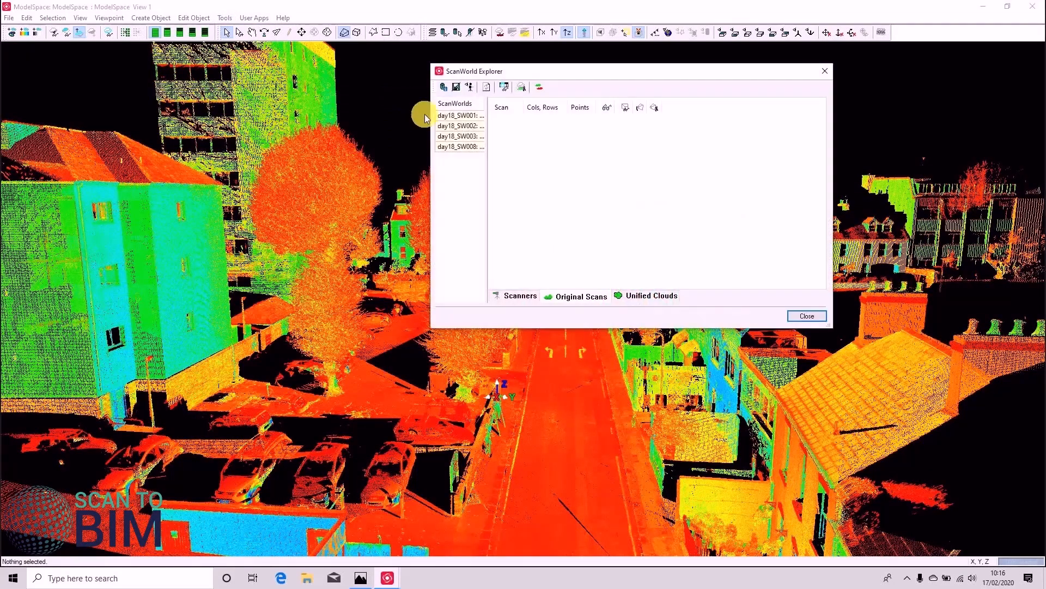
# - List the day18_SW003 scans and reload its Scan-1 cloud into the registered view
pyautogui.click(459, 136)
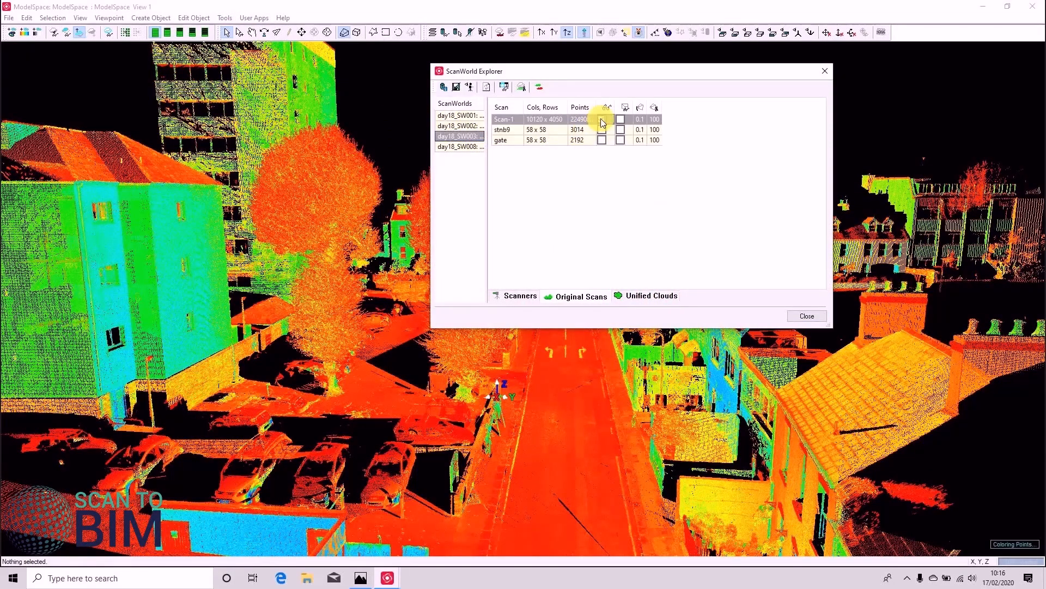
pyautogui.click(807, 316)
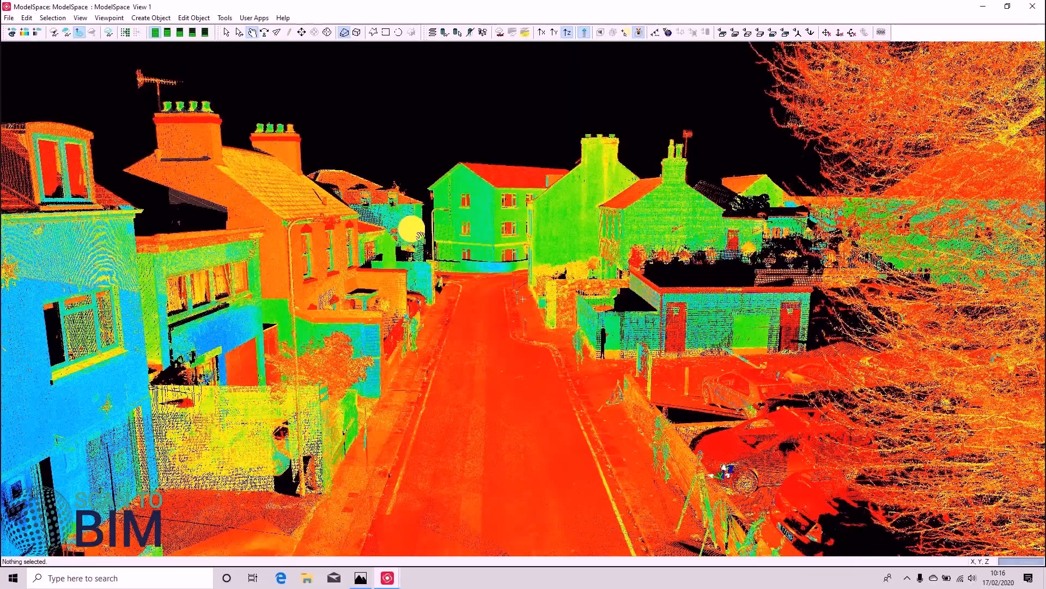
pyautogui.moveTo(494, 304)
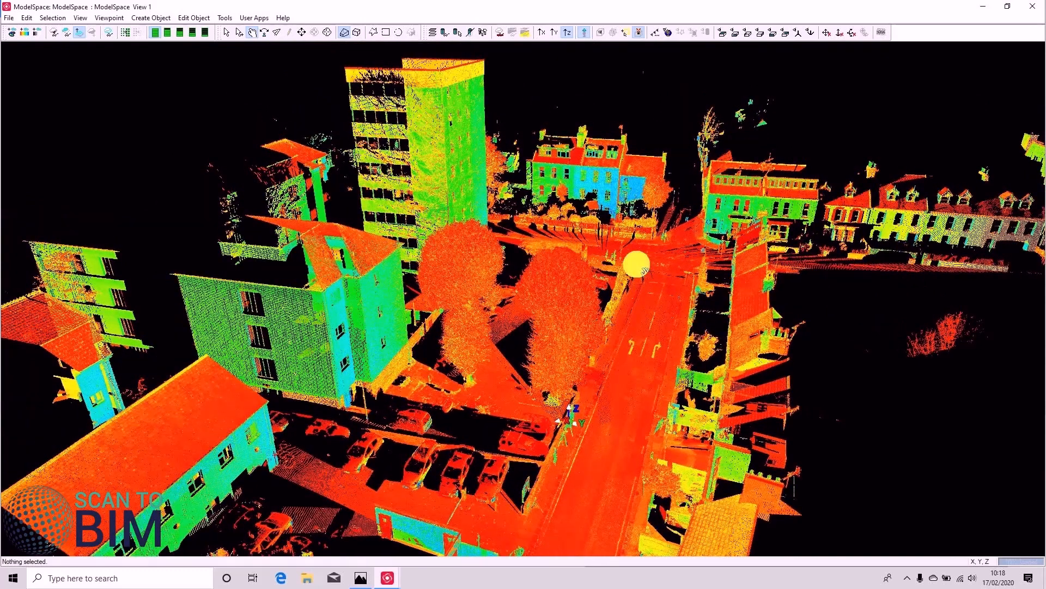
pyautogui.moveTo(827, 157)
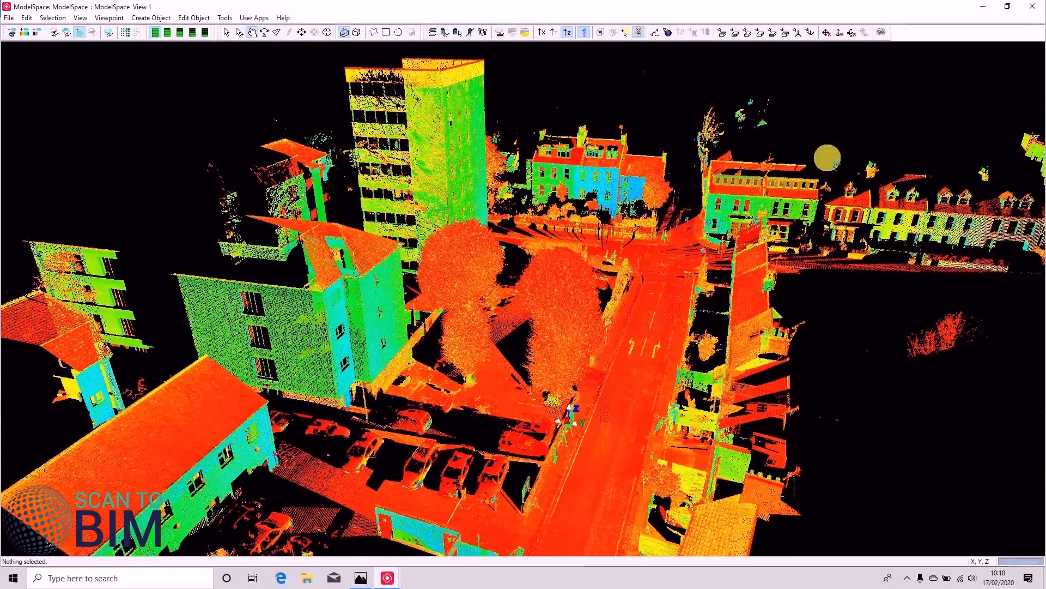